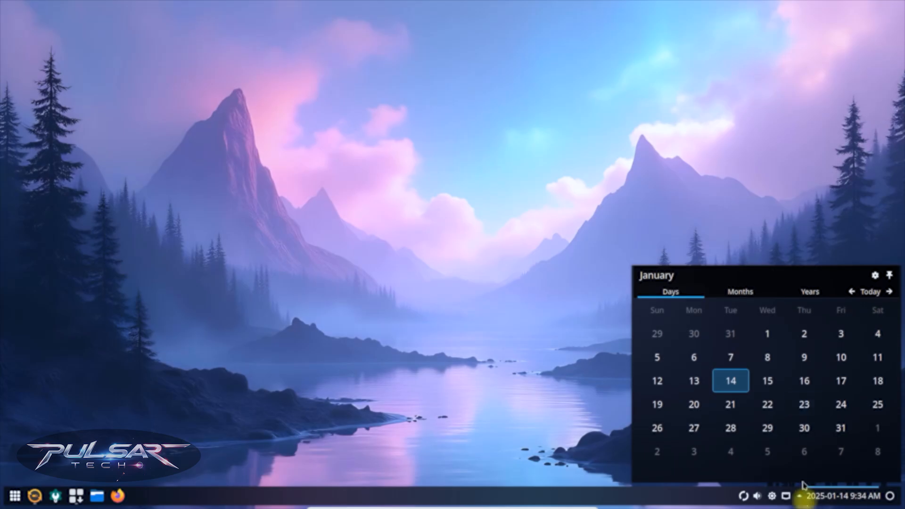
Go to nobaraproject.org in Brave.
type("nobaraproject.org")
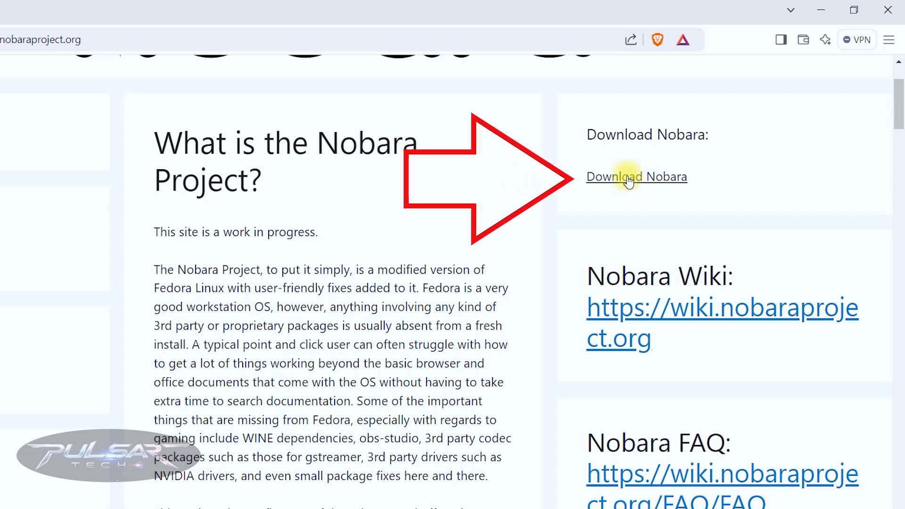
On the download page, request the Nobara-41-Official-Nvidia-2025-01-05.iso download.
left_click(635, 177)
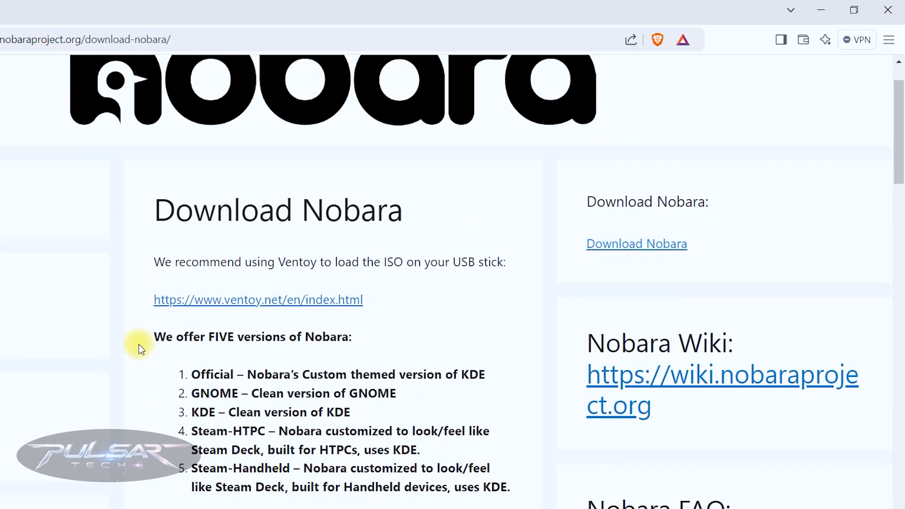
scroll("down", 3)
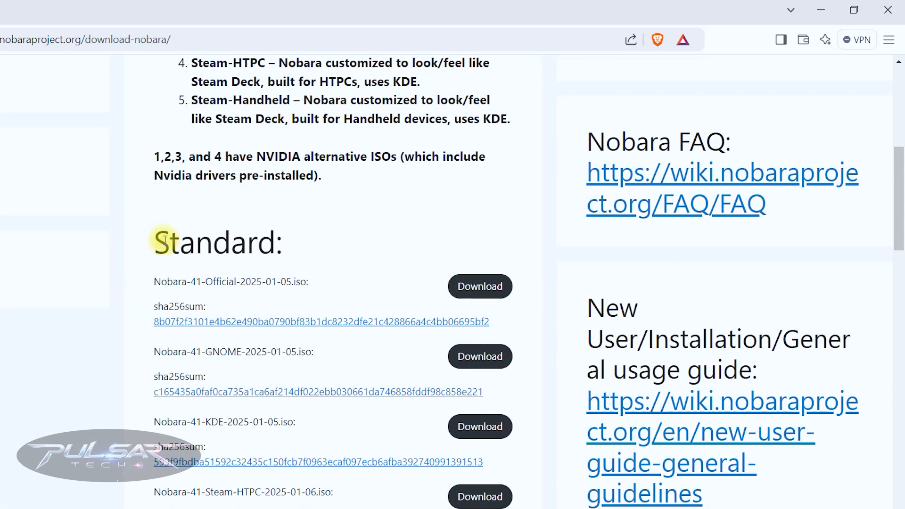
scroll("down", 3)
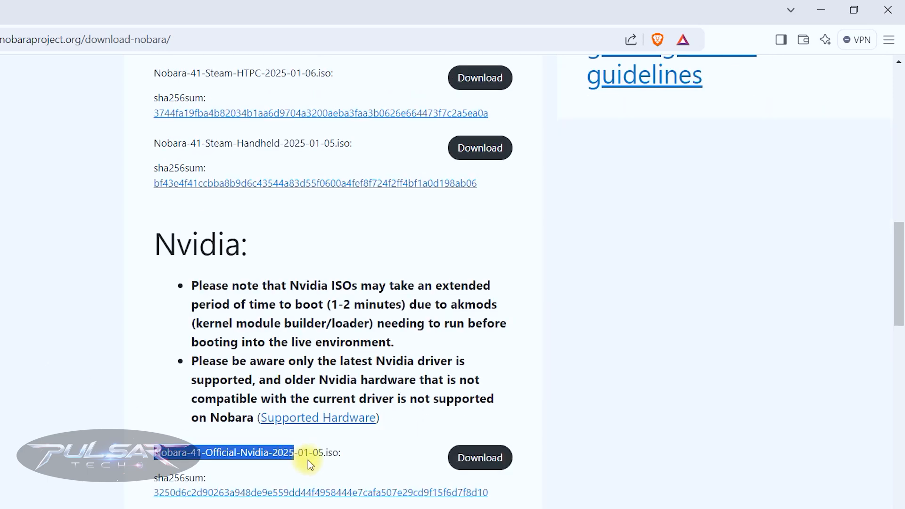
scroll("down", 3)
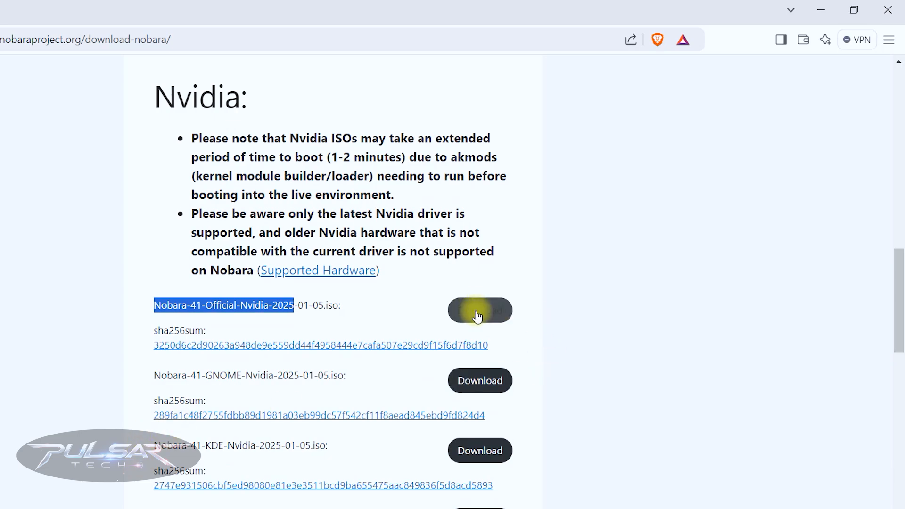
left_click(479, 311)
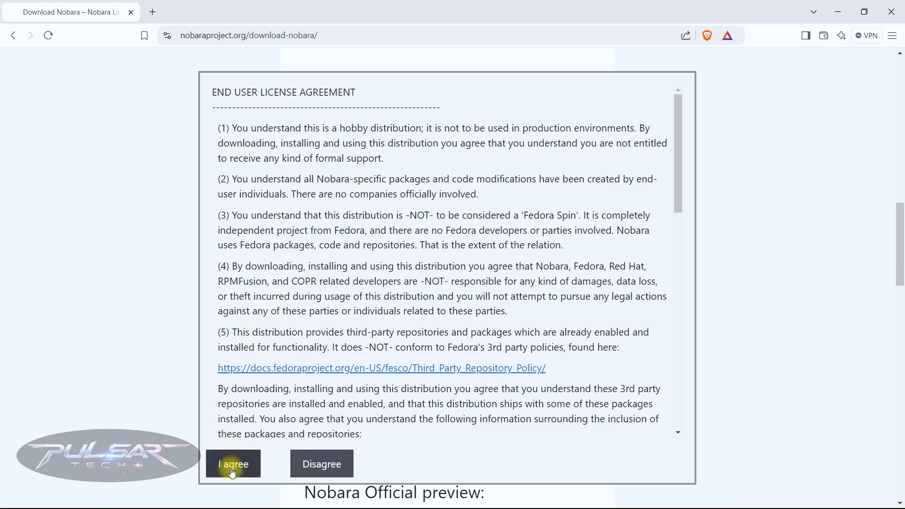
Accept the license, save the 4.5 GB Nvidia ISO, and open its folder.
left_click(234, 464)
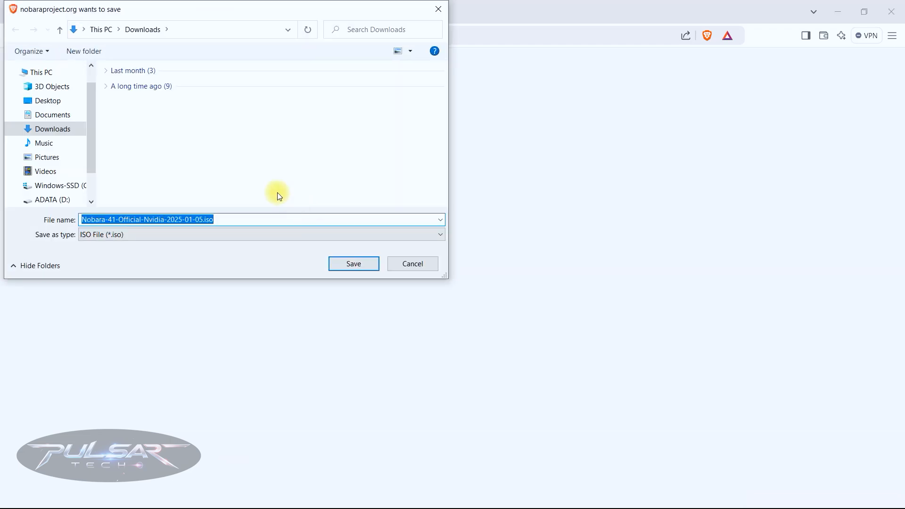
left_click(353, 264)
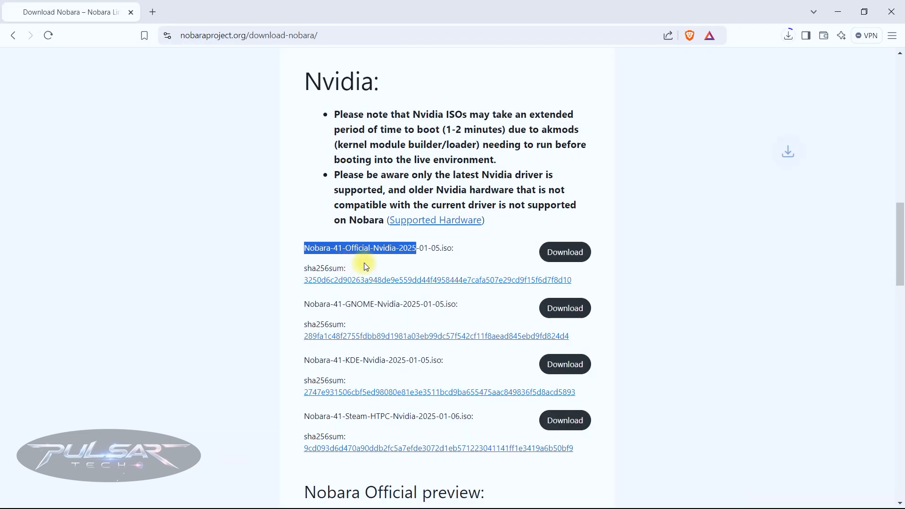
left_click(787, 35)
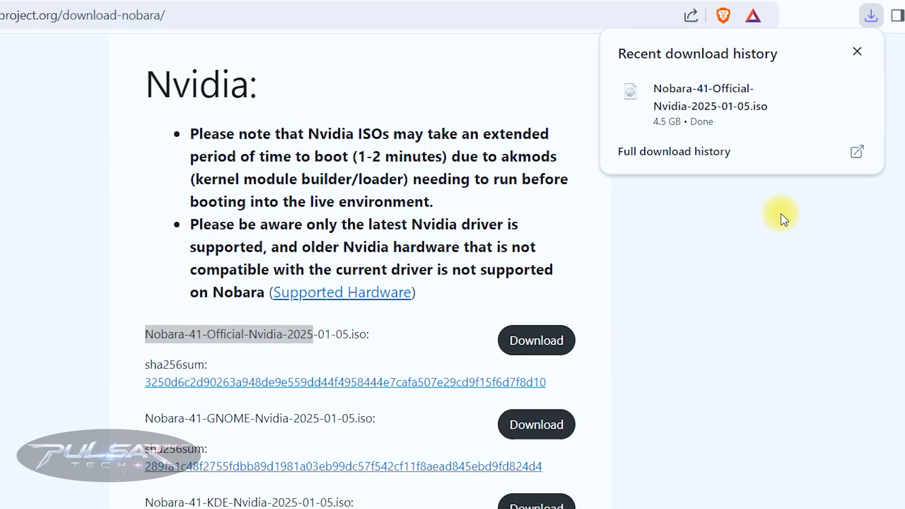
mouse_move(707, 98)
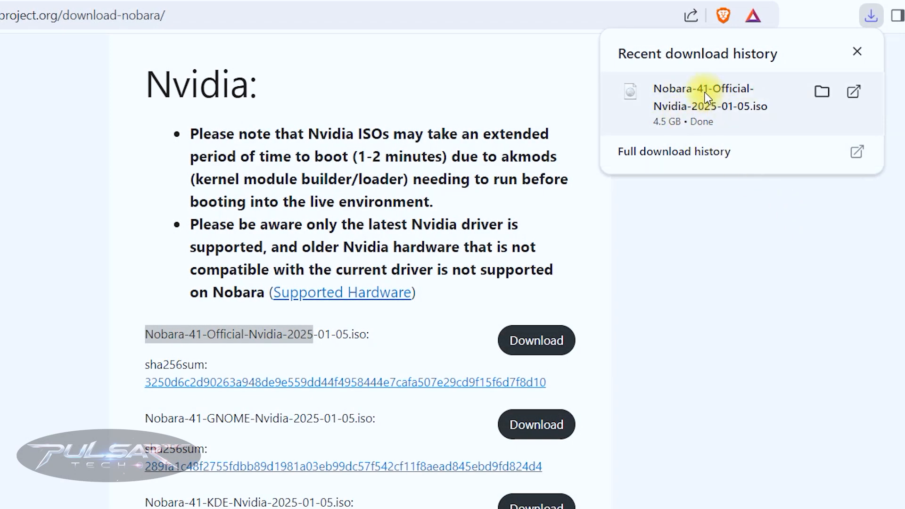
left_click(820, 92)
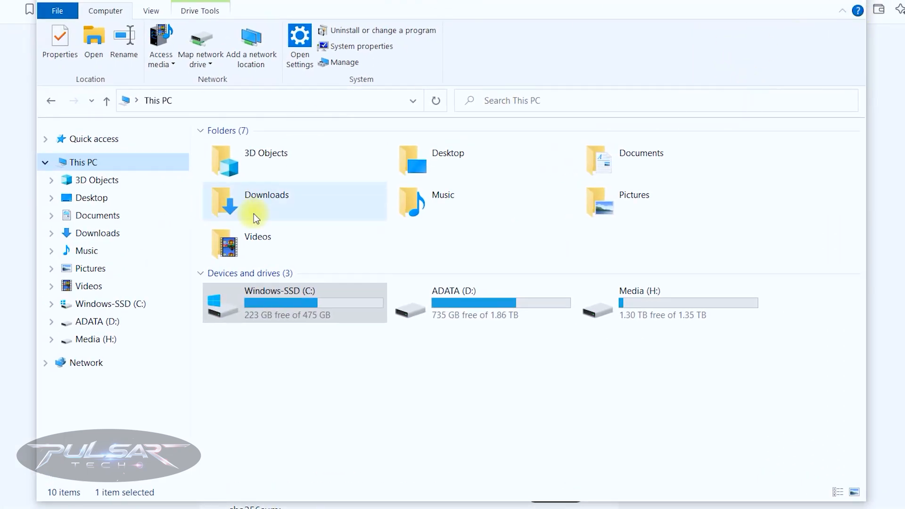
mouse_move(272, 213)
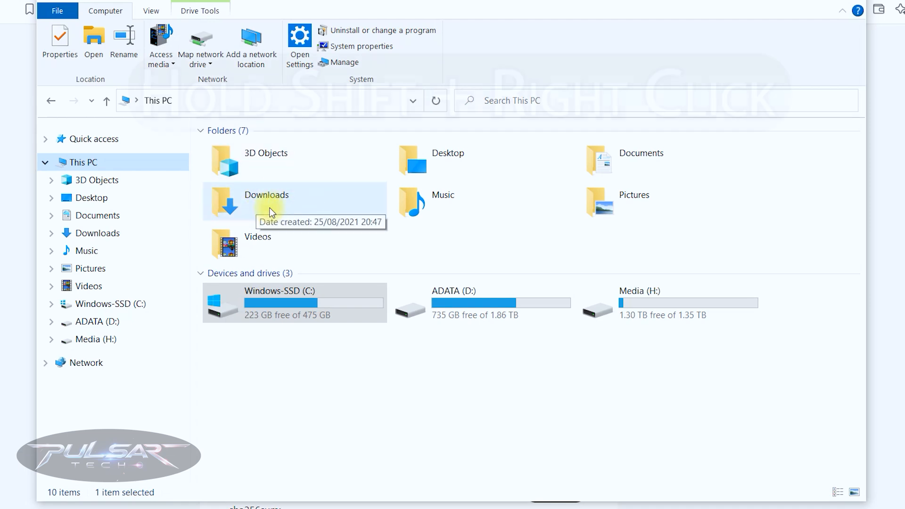
Open a PowerShell window in the Downloads folder.
right_click(266, 202)
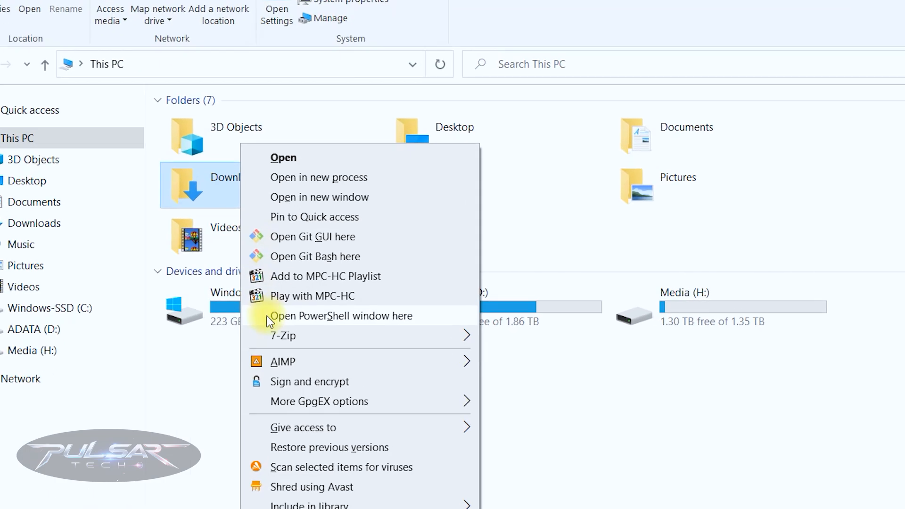
left_click(339, 316)
type("CertUti")
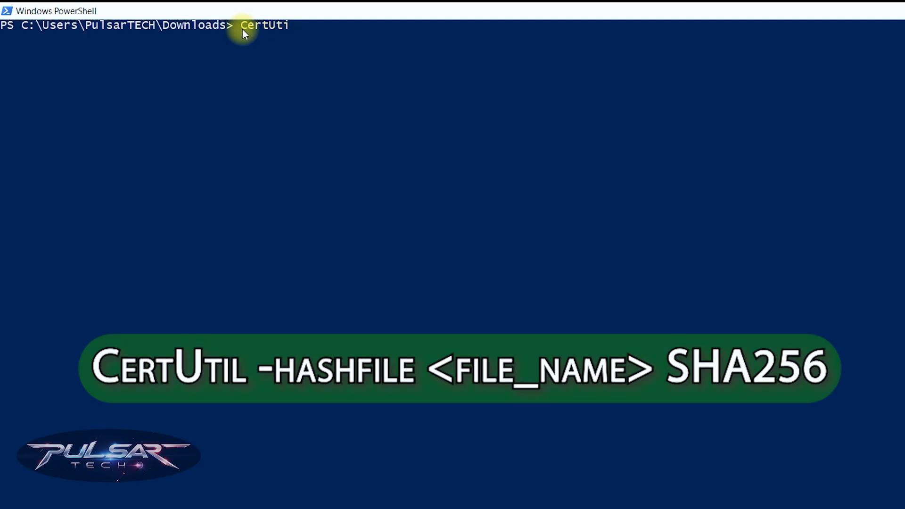
Run CertUtil -hashfile on the Nobara Nvidia ISO with SHA256.
type("l -")
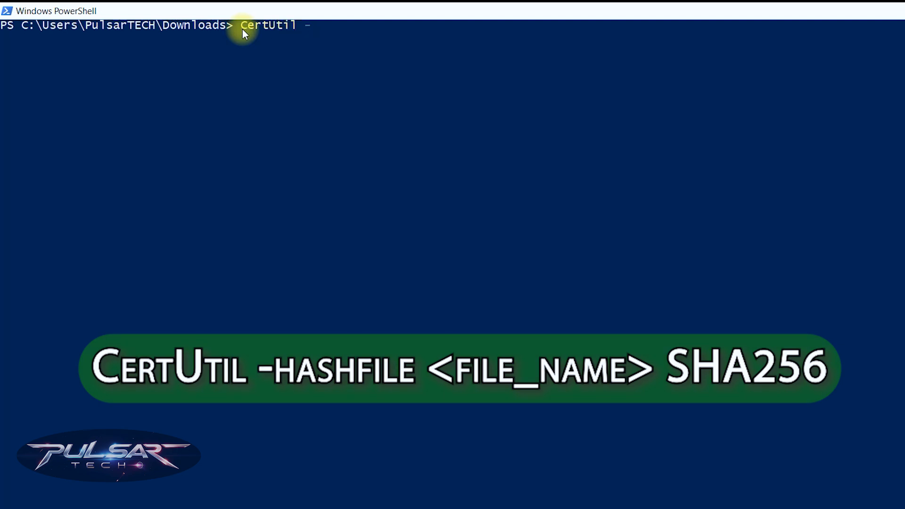
type("hashfile")
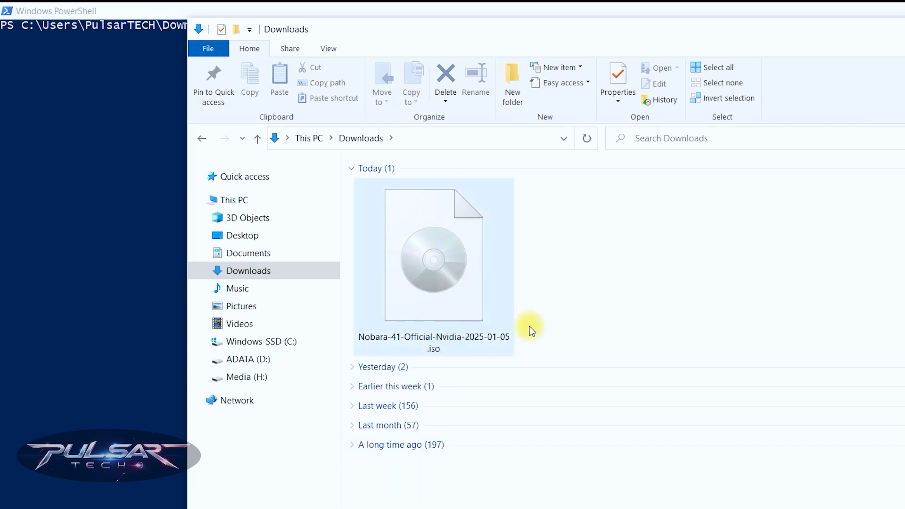
mouse_move(437, 343)
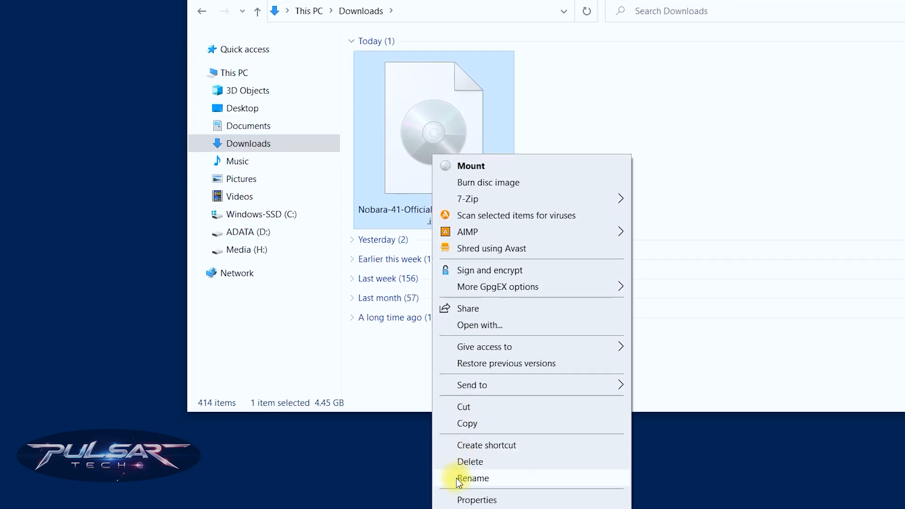
left_click(472, 478)
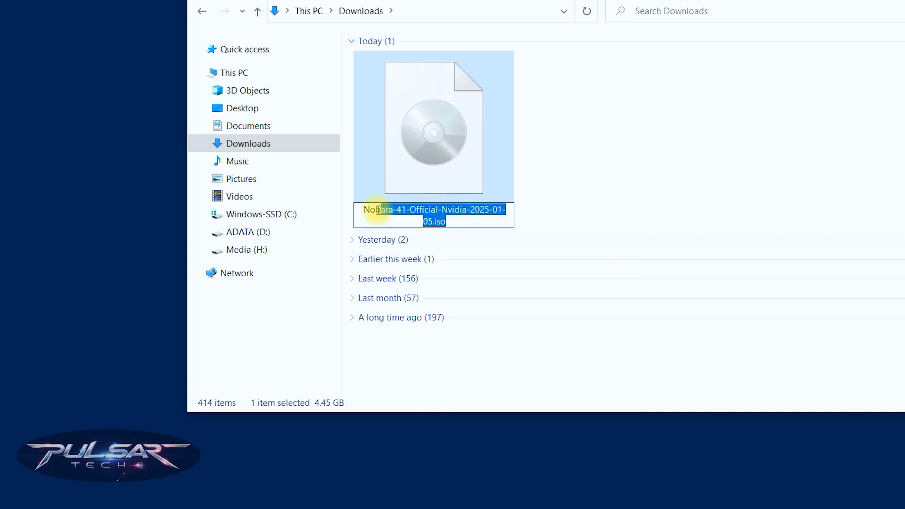
right_click(377, 209)
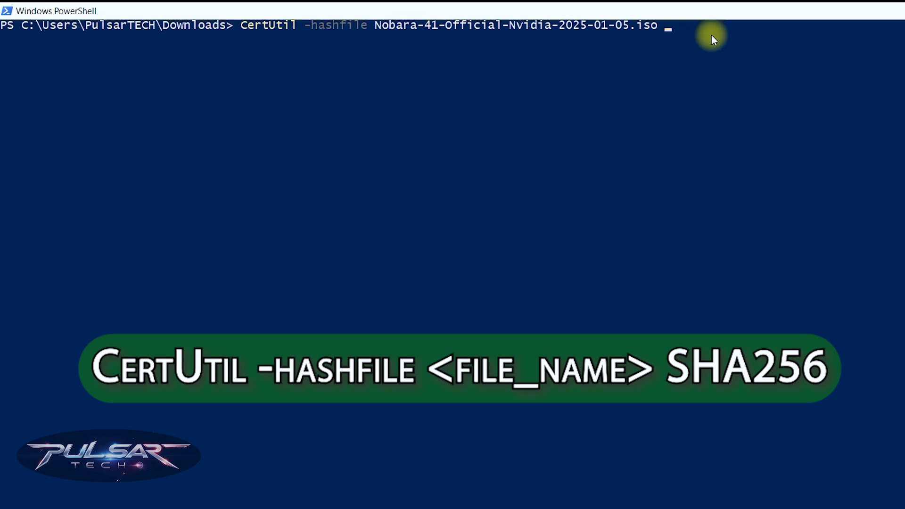
type("SHA")
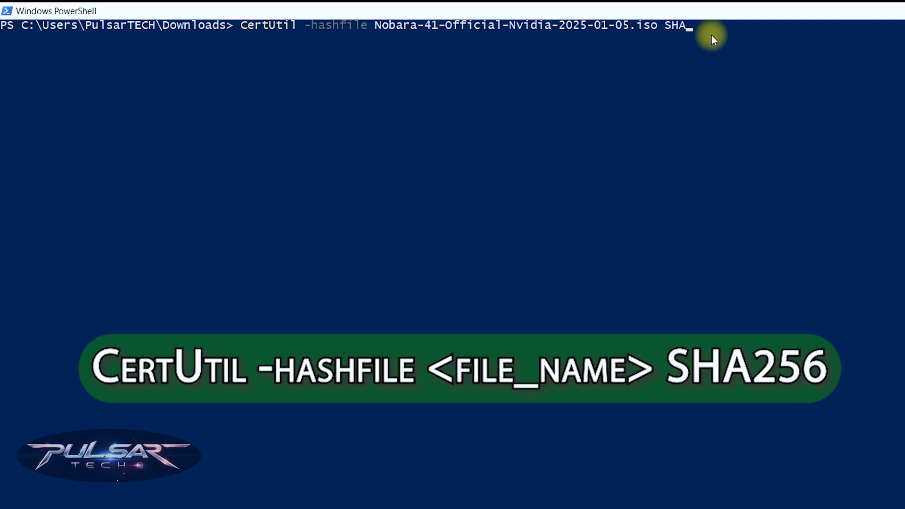
type("256")
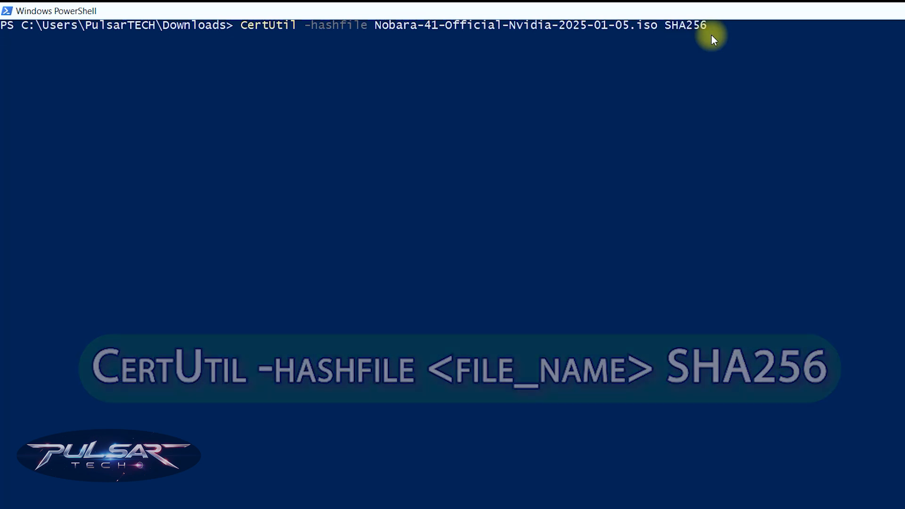
key("Enter")
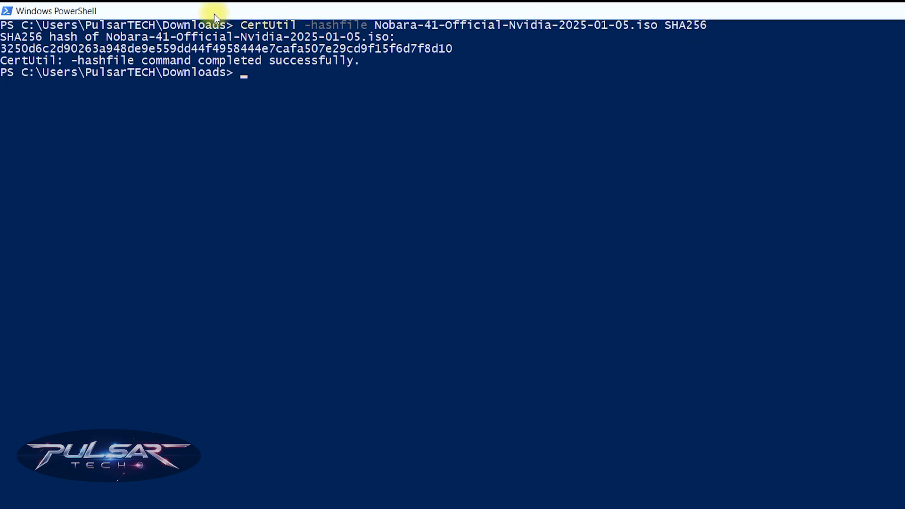
left_click_drag(105, 36, 398, 36)
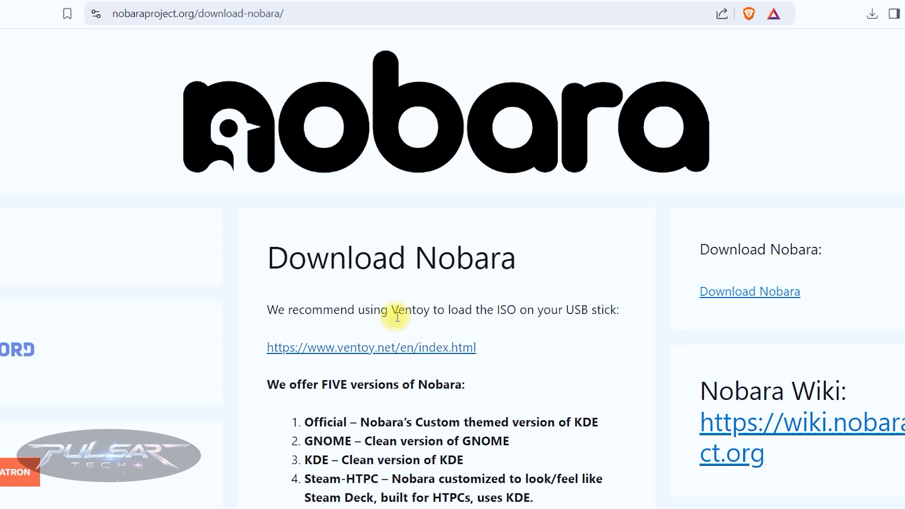
Download ventoy-1.0.99-windows.zip from the Ventoy downloads page.
left_click_drag(438, 310, 618, 310)
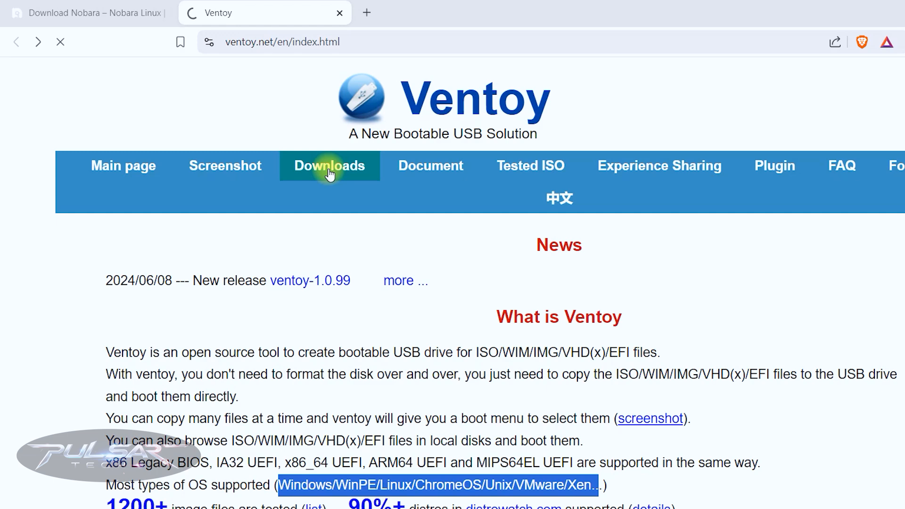
left_click(329, 166)
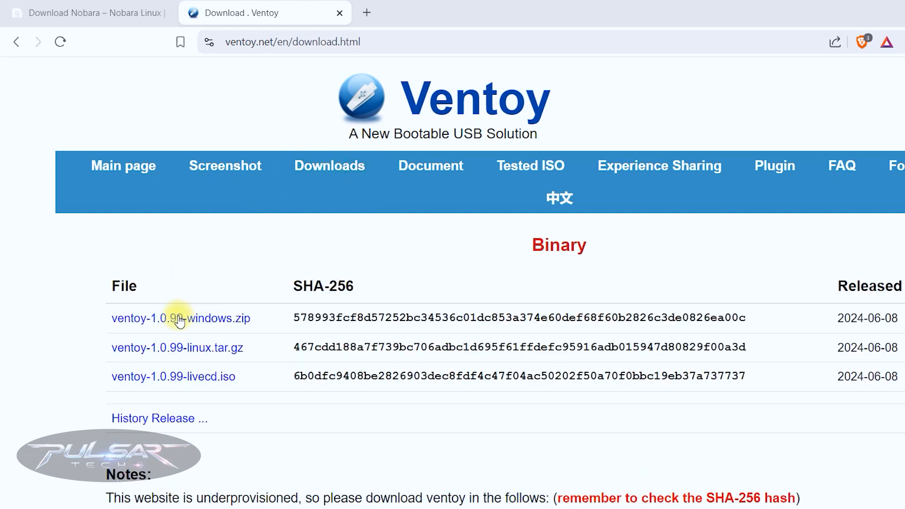
left_click(180, 318)
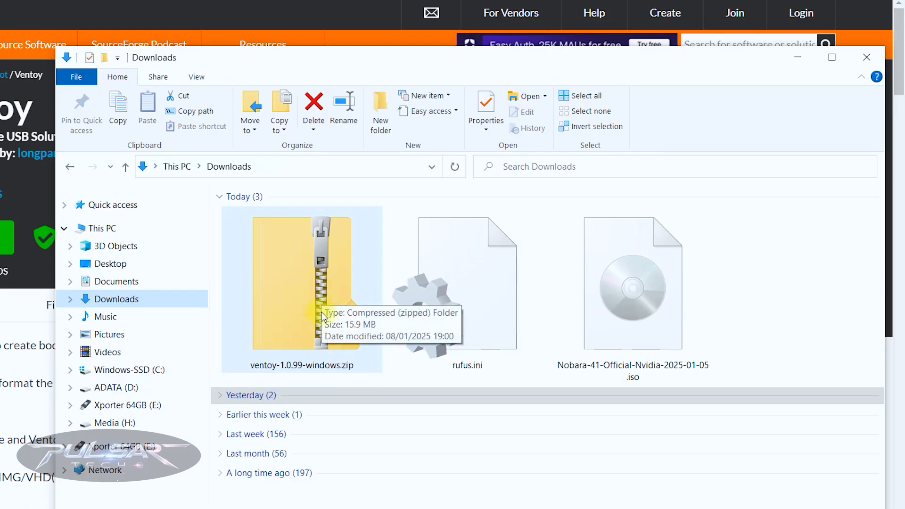
Extract the Ventoy 1.0.99 zip with 7-Zip and launch Ventoy2Disk.exe.
right_click(301, 282)
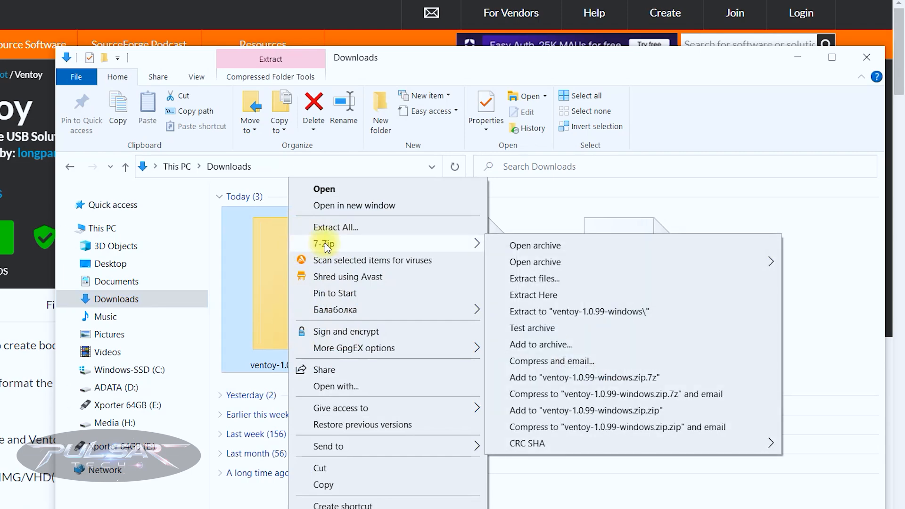
mouse_move(523, 283)
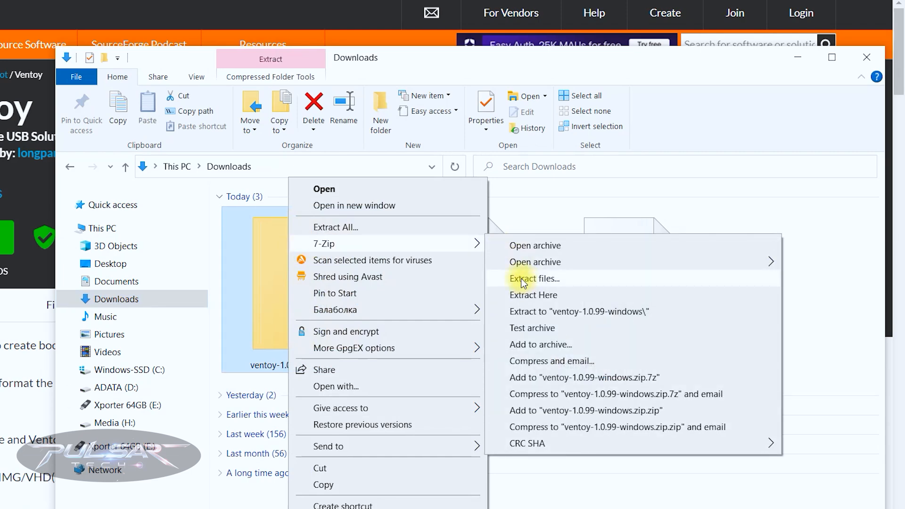
left_click(534, 278)
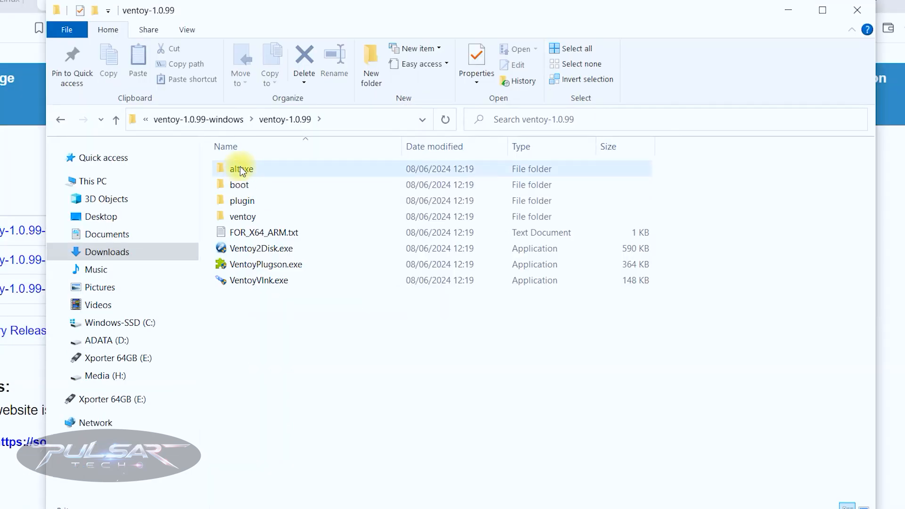
left_click(261, 249)
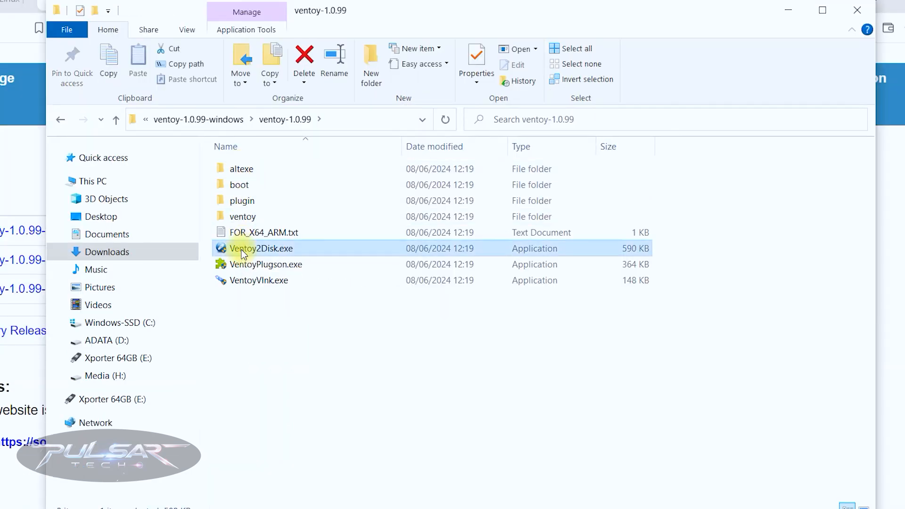
double_click(260, 249)
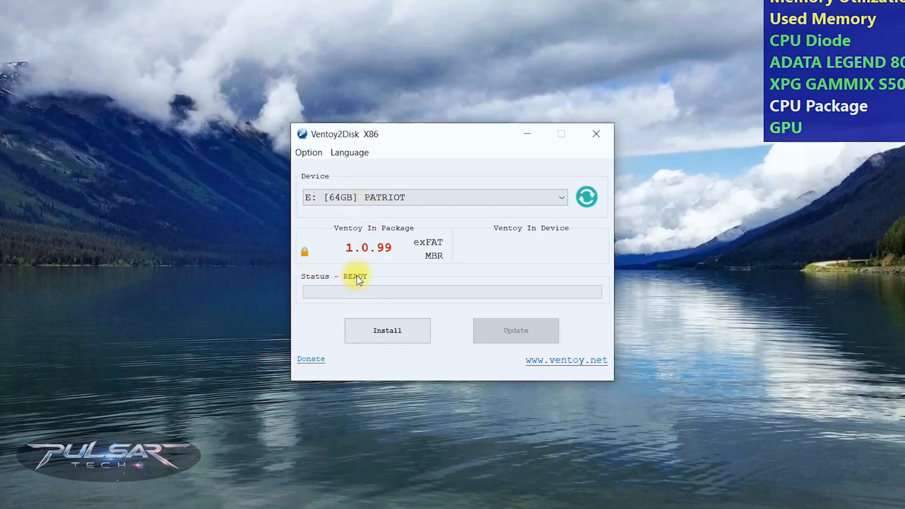
Install Ventoy onto E: [64GB] PATRIOT, confirming both format warnings.
left_click(387, 330)
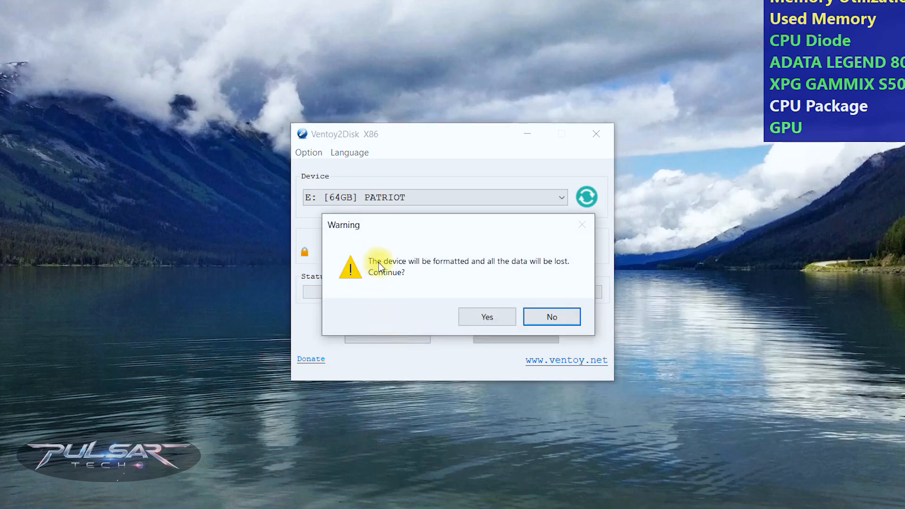
left_click(486, 317)
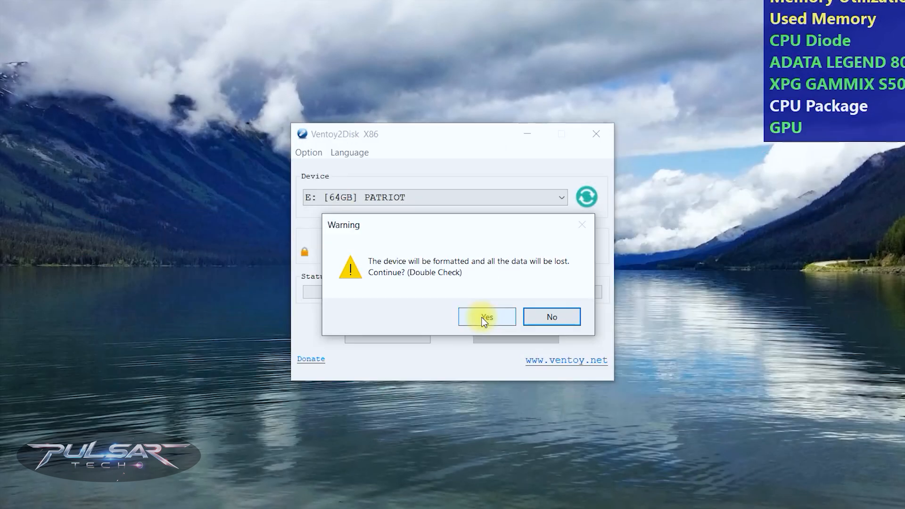
left_click(487, 317)
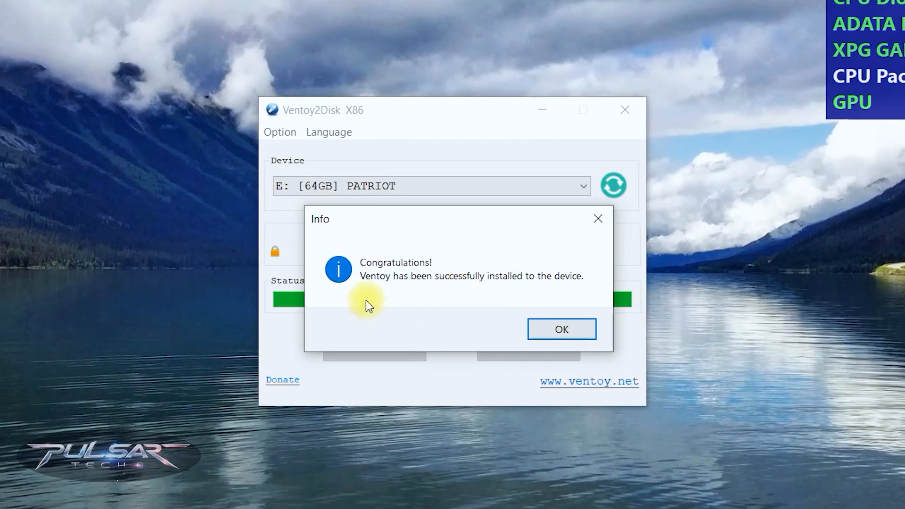
mouse_move(466, 293)
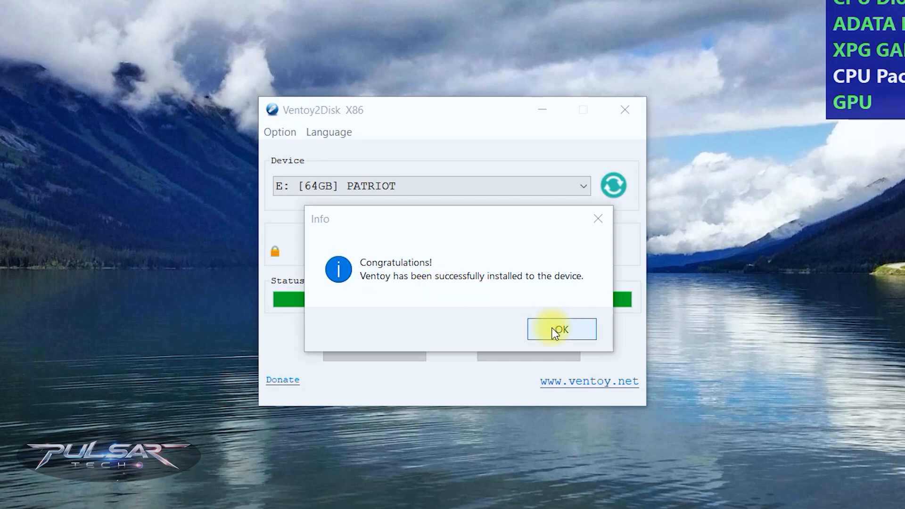
left_click(561, 329)
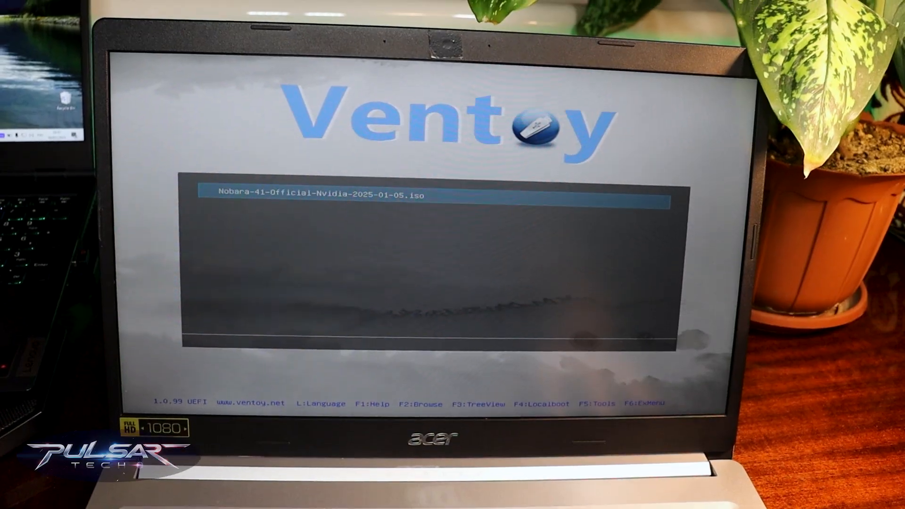
Boot Nobara-41-Official-Nvidia-2025-01-05.iso from the Ventoy menu.
key("enter")
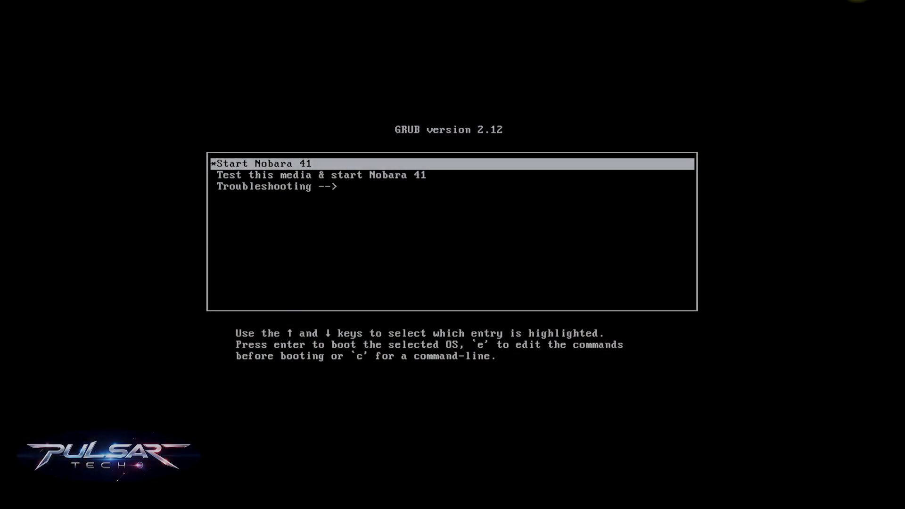
Start Nobara 41 and keep the English (US) Default keyboard layout.
key("Return")
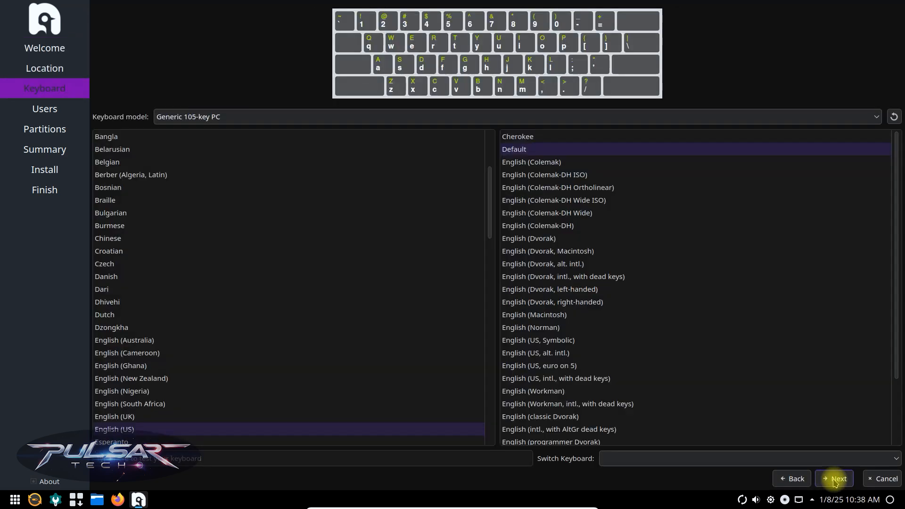
left_click(834, 479)
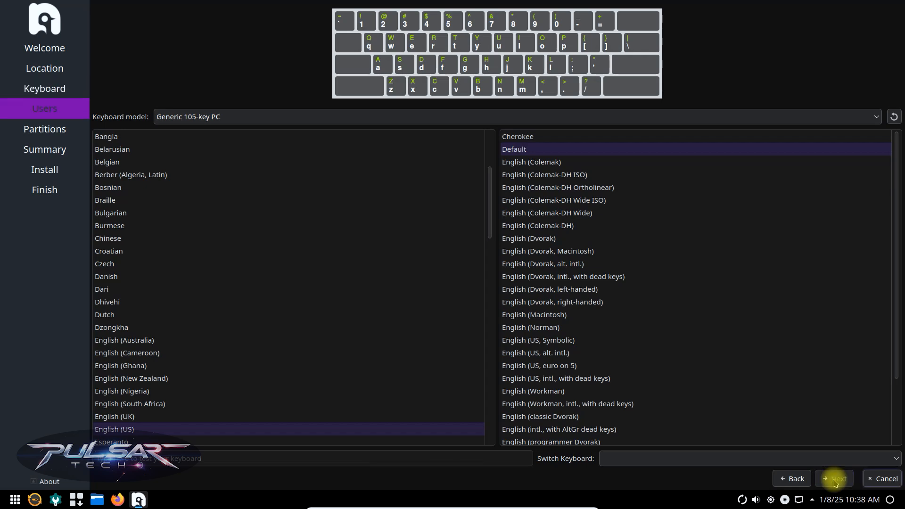
Enter the user name 'Pulsar' and enable root password reuse and automatic login.
left_click(833, 479)
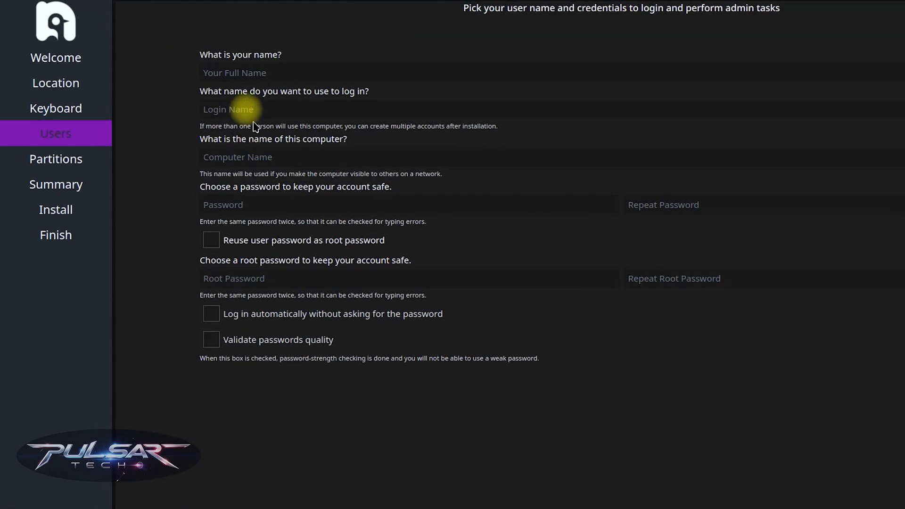
type("Pulsar")
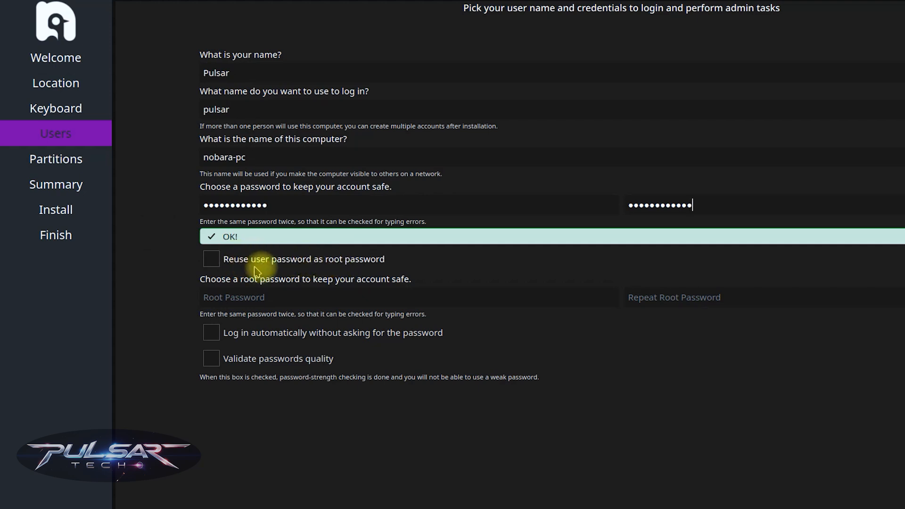
left_click(211, 258)
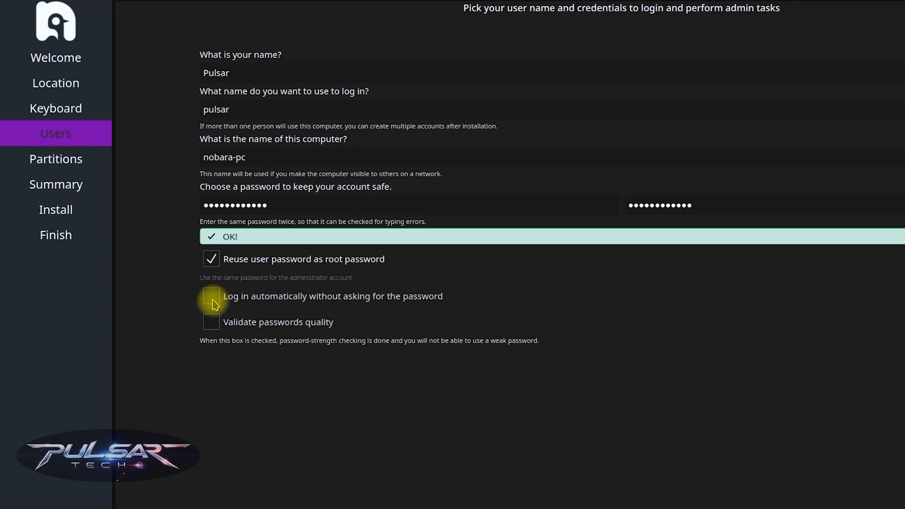
left_click(210, 296)
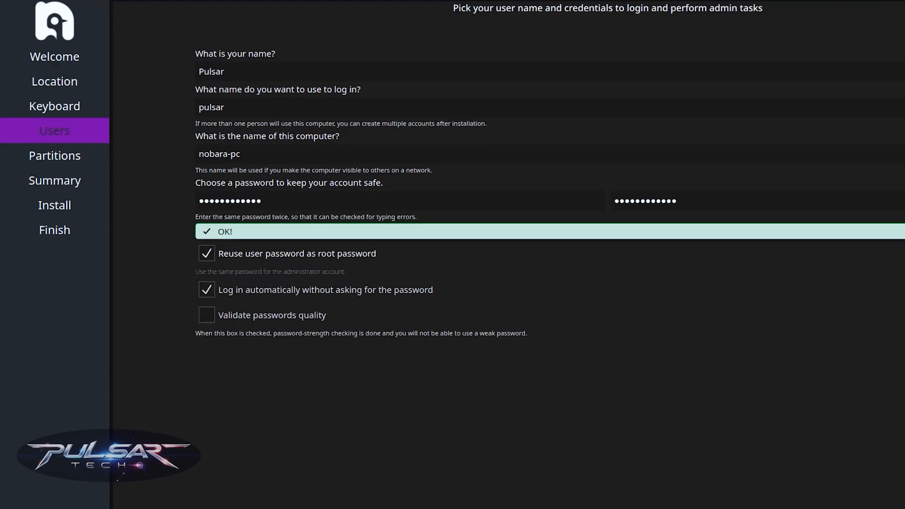
left_click(54, 155)
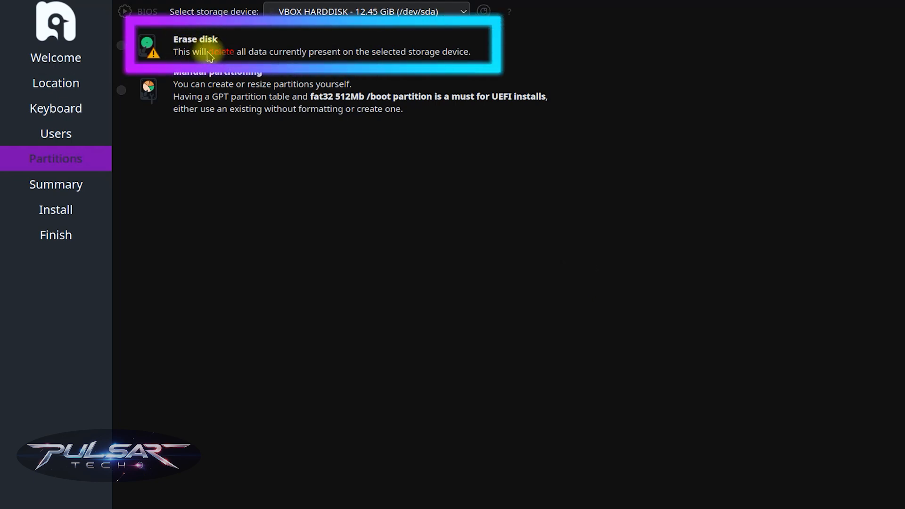
mouse_move(336, 60)
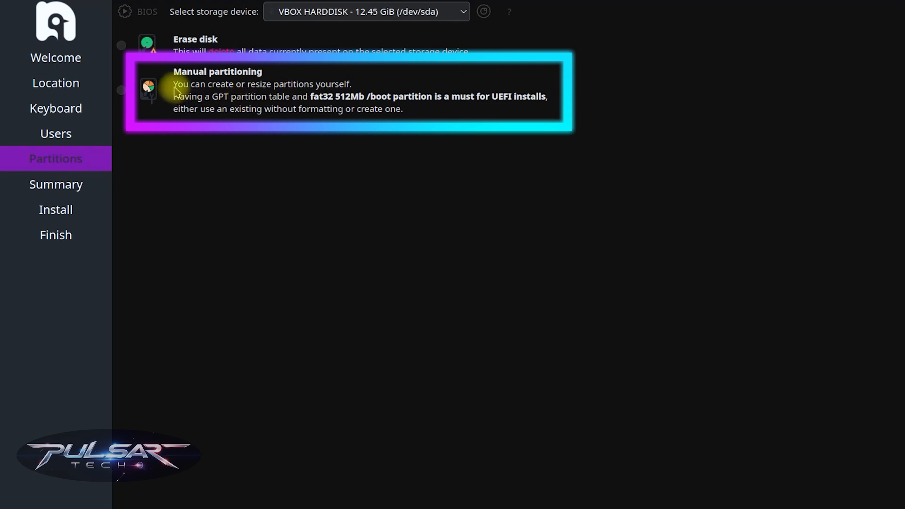
mouse_move(306, 93)
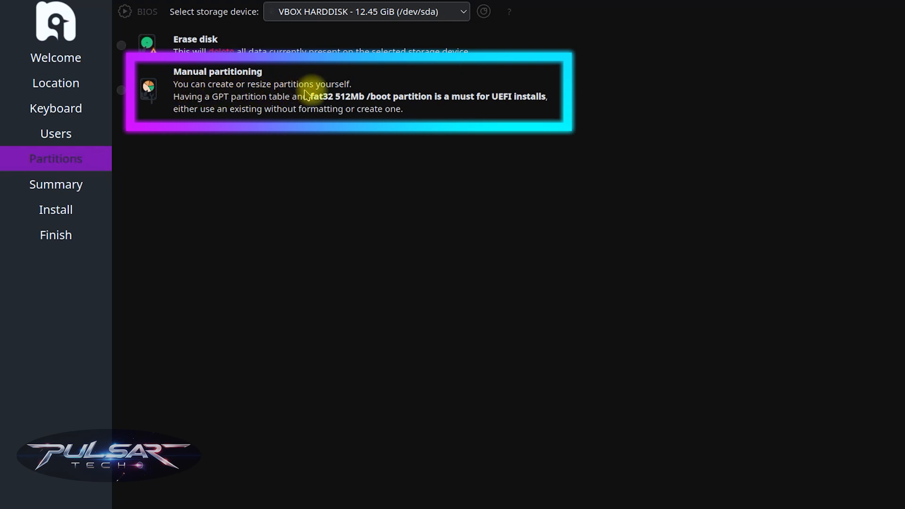
mouse_move(196, 106)
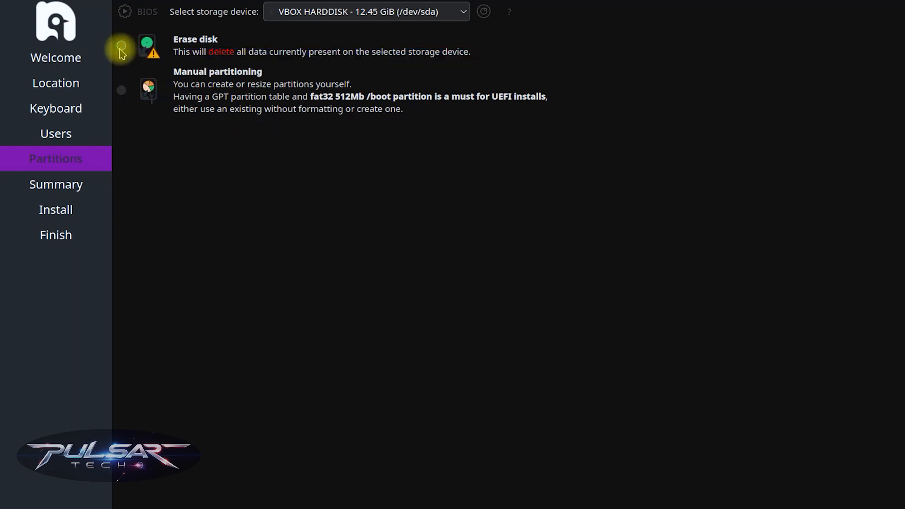
Erase the VBOX HARDDISK disk with no swap.
left_click(121, 46)
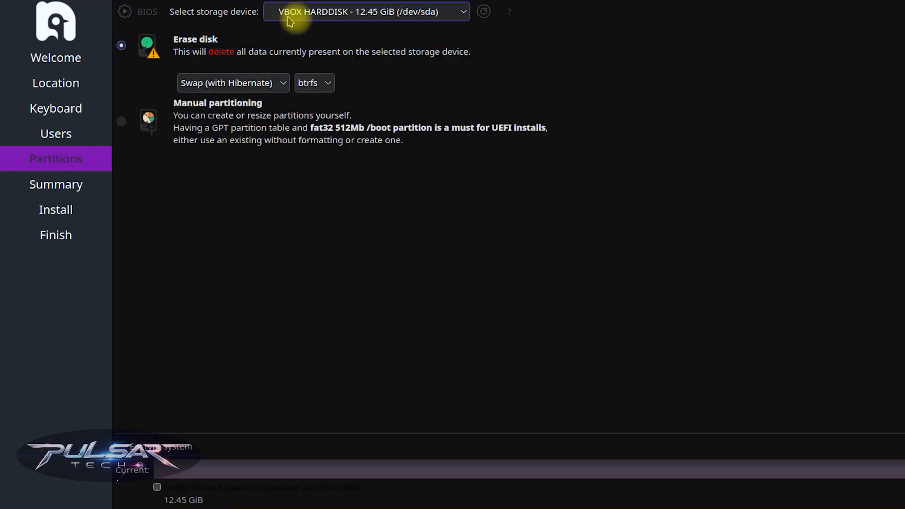
left_click(365, 11)
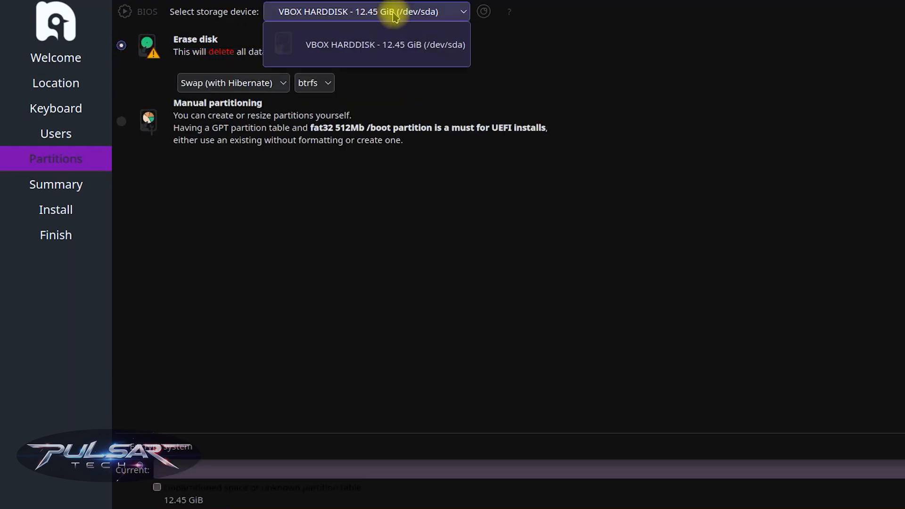
left_click(366, 45)
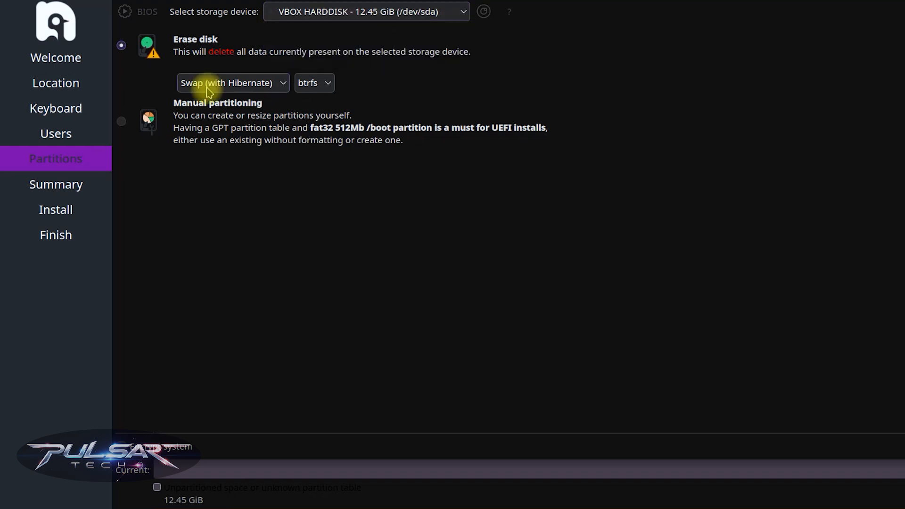
left_click(231, 83)
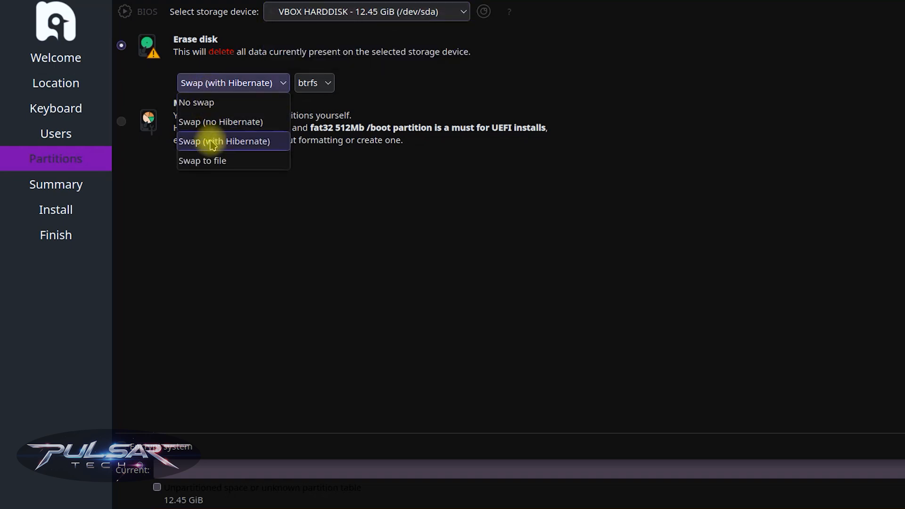
mouse_move(206, 121)
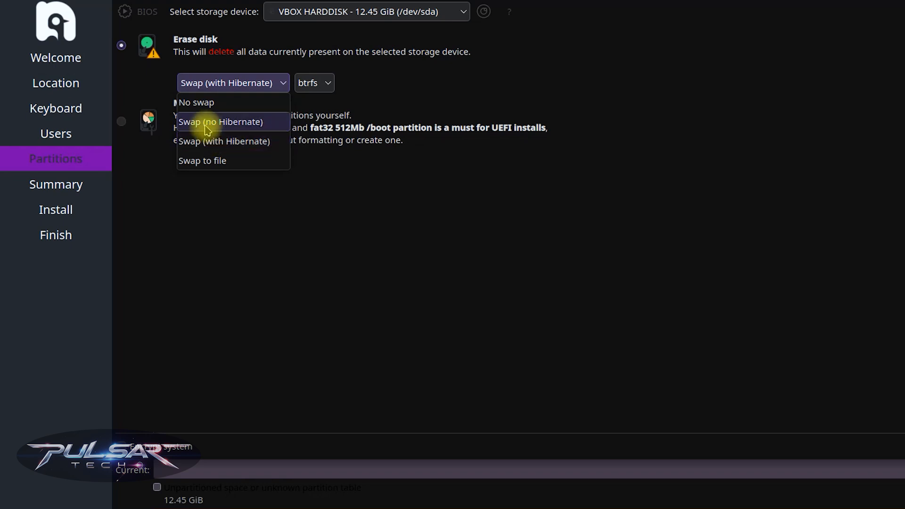
mouse_move(199, 107)
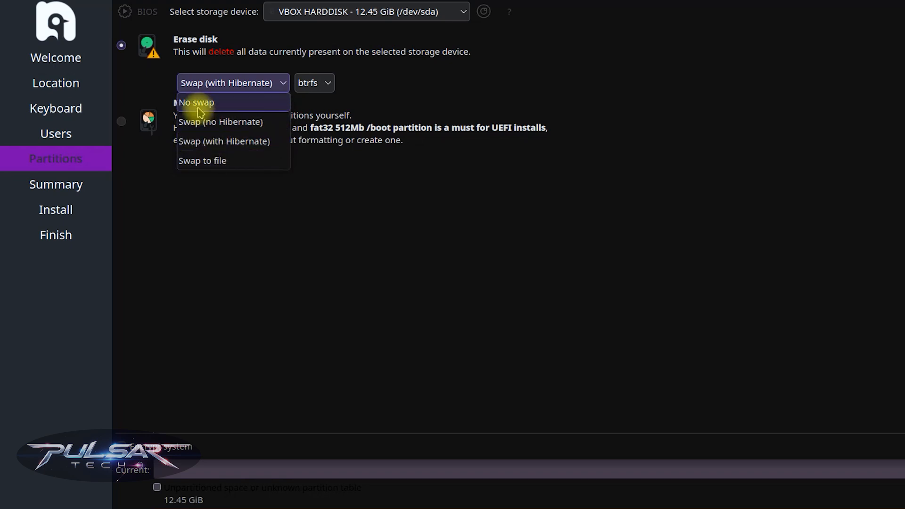
left_click(196, 103)
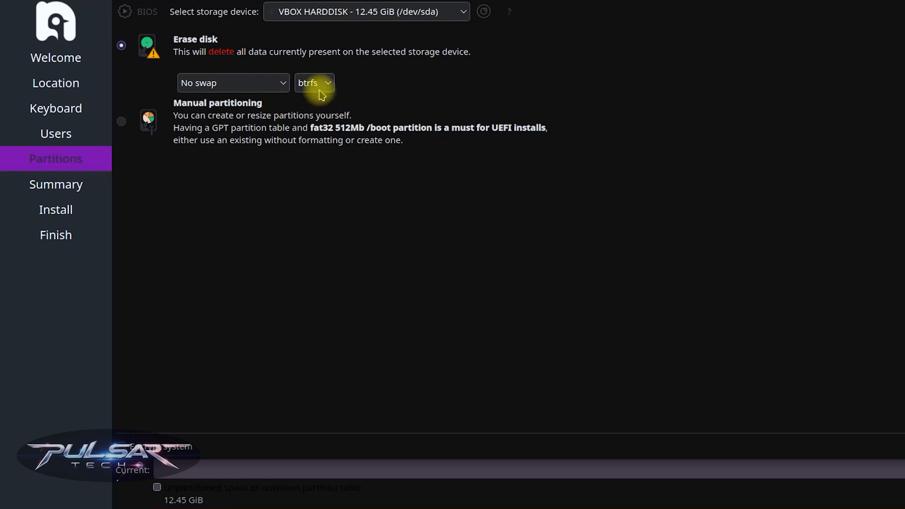
Format the disk as ext4 and keep the boot loader on the MBR.
left_click(313, 82)
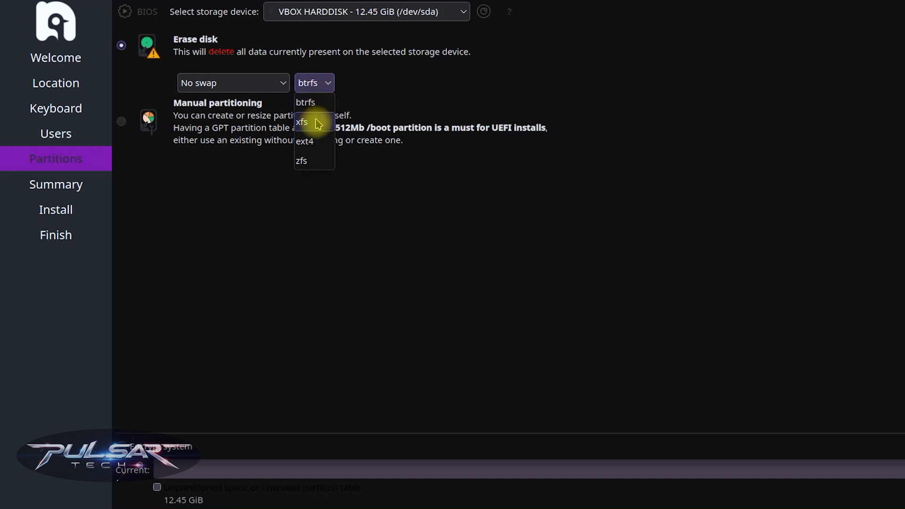
mouse_move(304, 141)
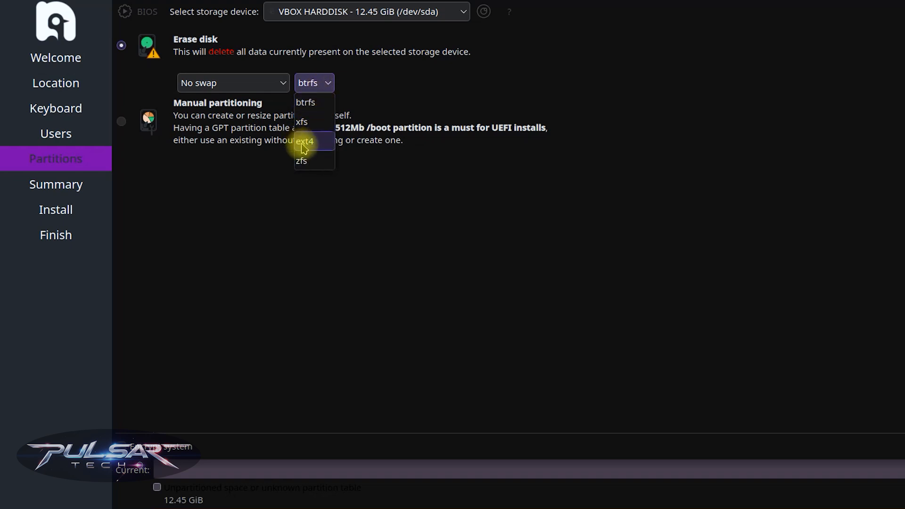
left_click(304, 141)
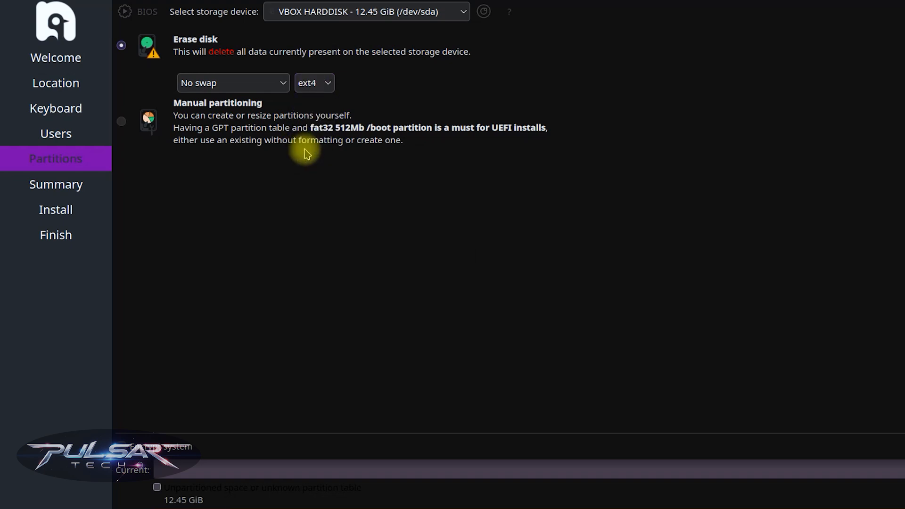
left_click(352, 452)
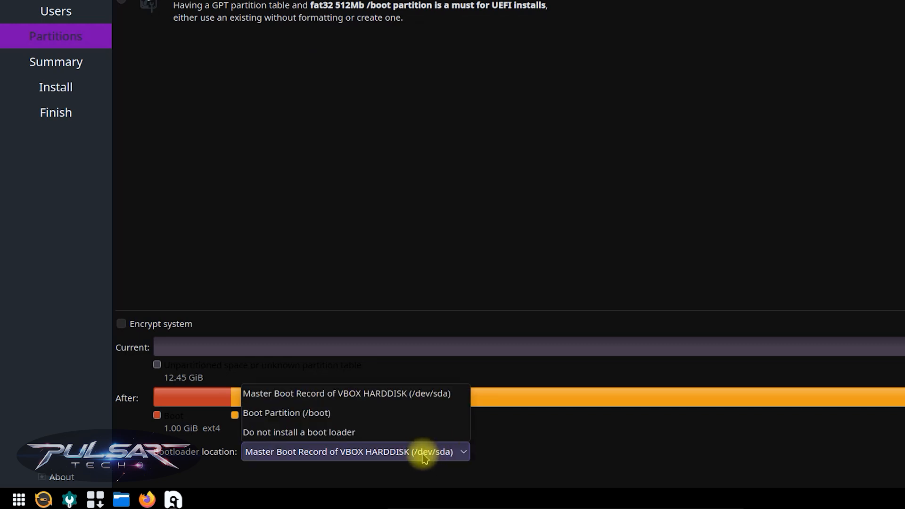
mouse_move(441, 459)
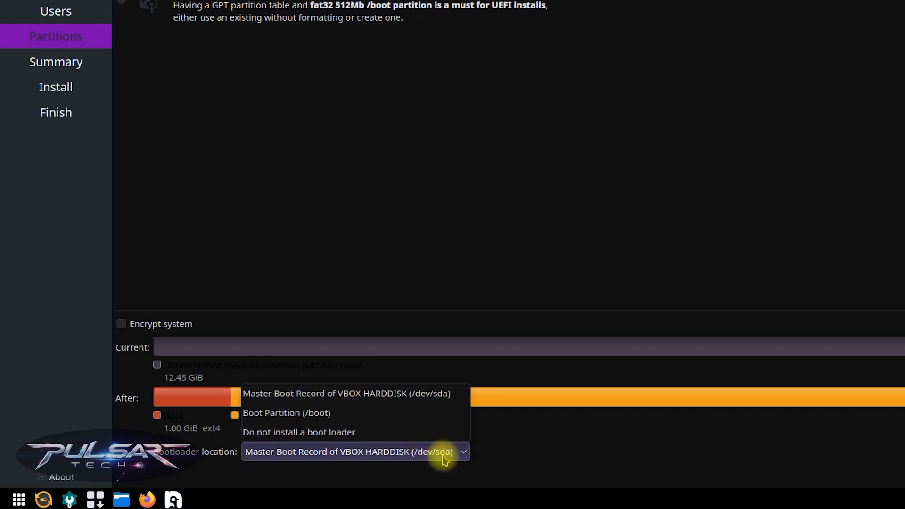
mouse_move(450, 458)
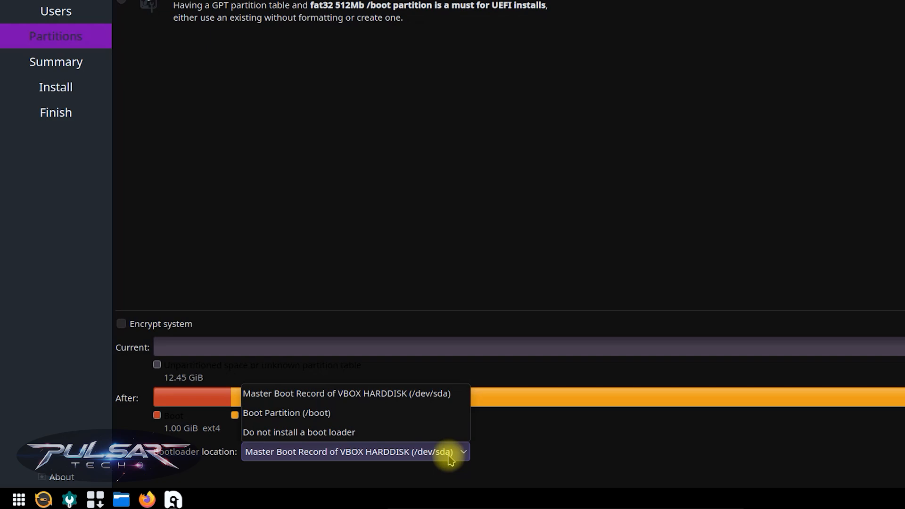
left_click(833, 478)
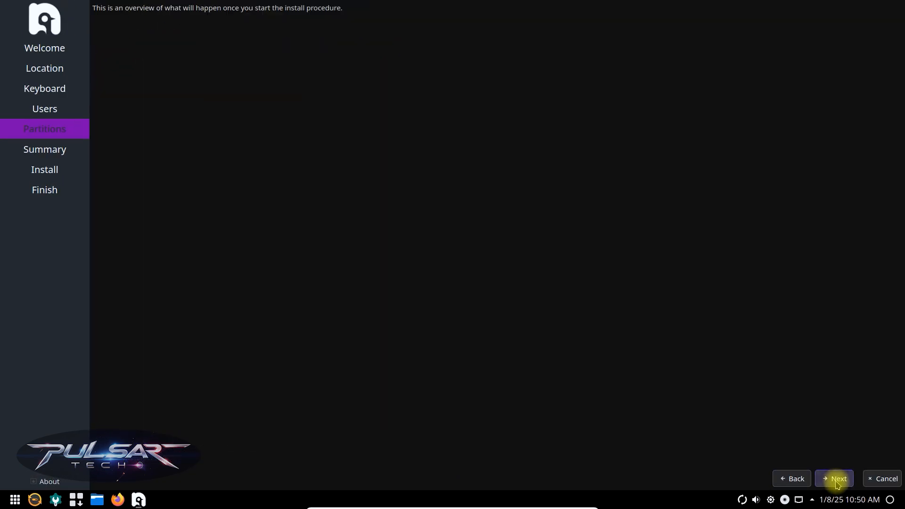
Review the summary, start the install, and confirm the irreversible disk changes.
left_click(833, 478)
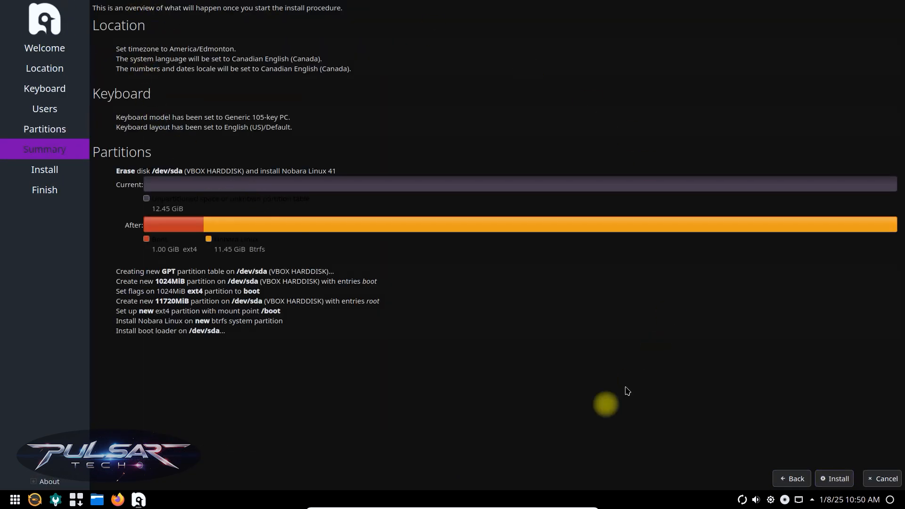
mouse_move(194, 390)
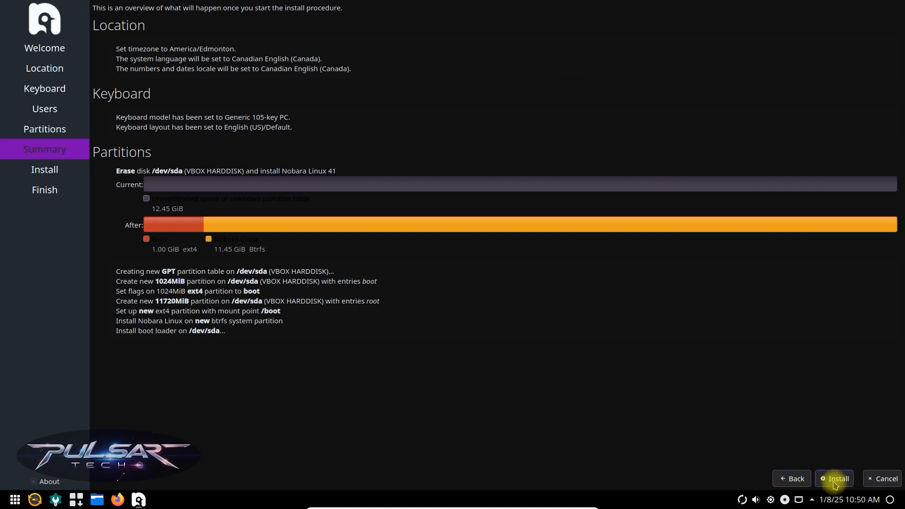
left_click(835, 478)
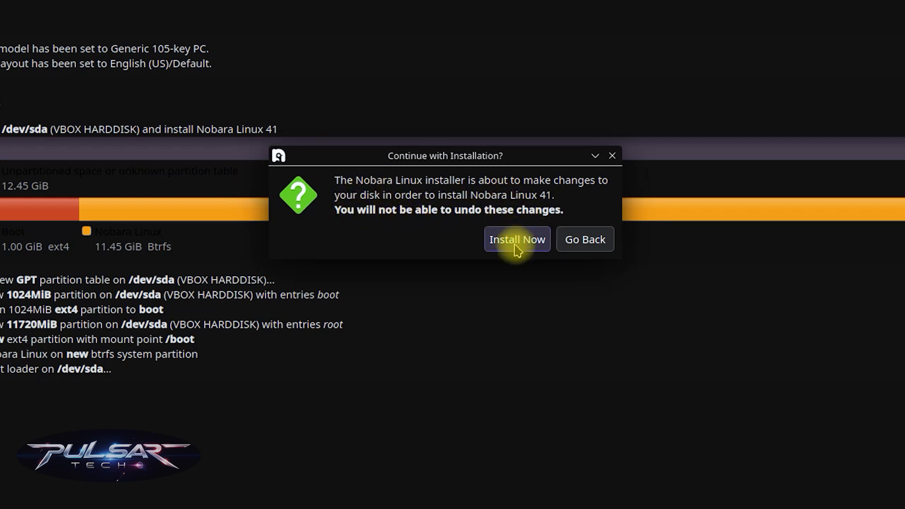
left_click(516, 239)
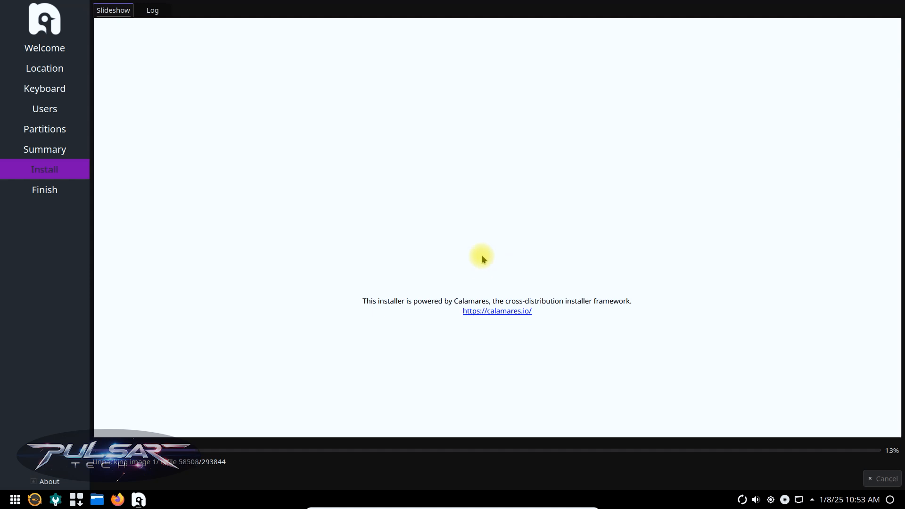
mouse_move(628, 483)
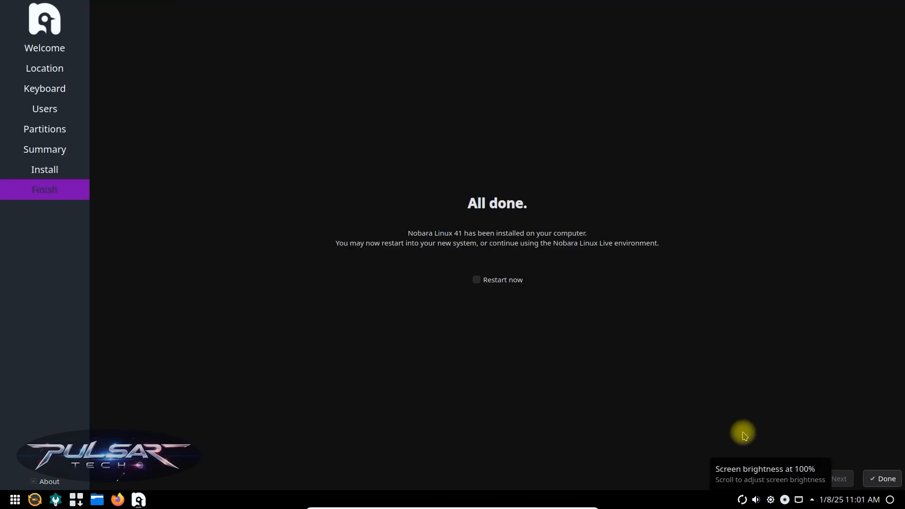
mouse_move(569, 357)
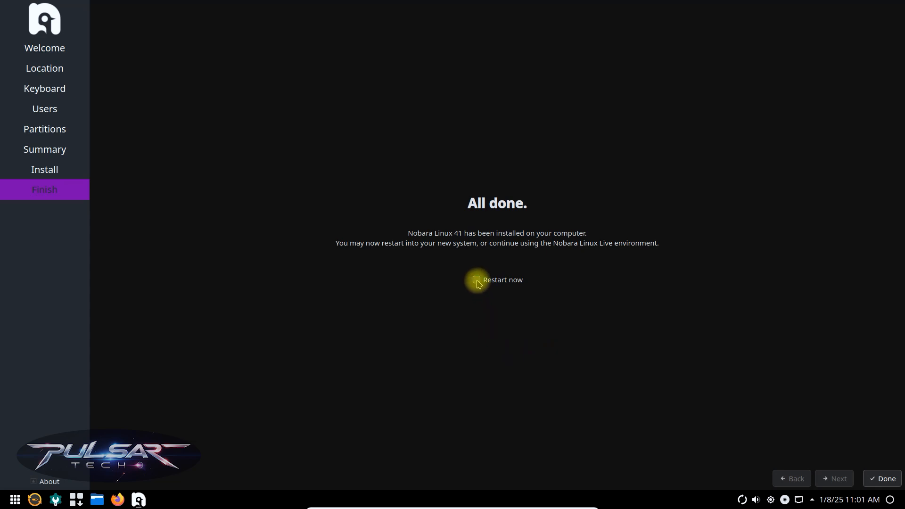
Tick Restart now and finish the completed installation.
left_click(477, 279)
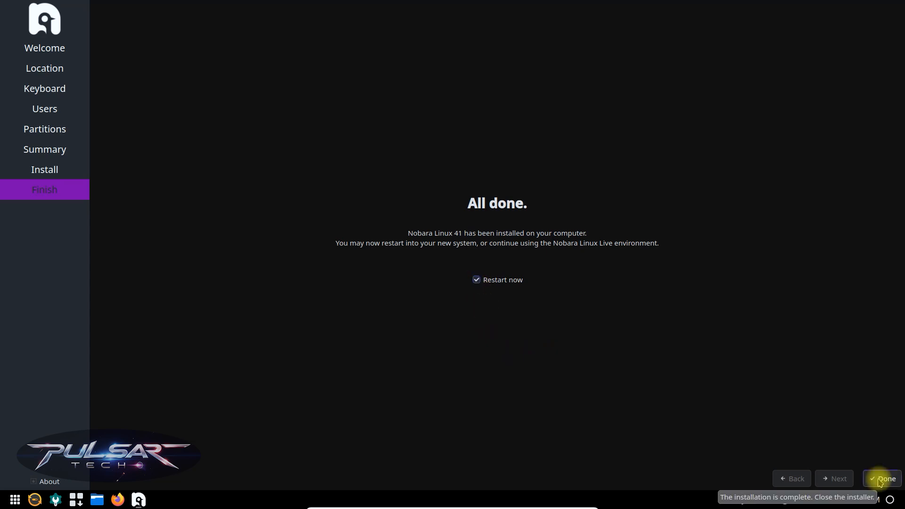
left_click(882, 478)
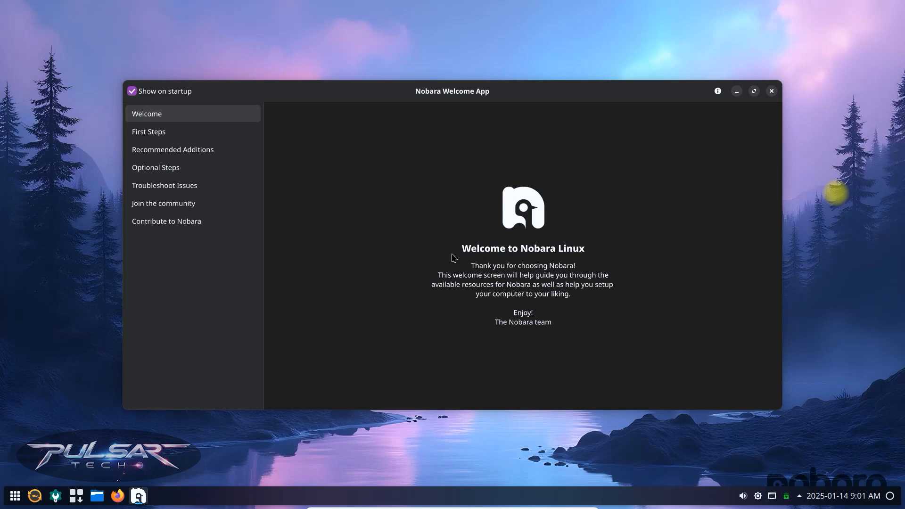
Close the Nobara Welcome App, show the tray's hidden status items, and open the clock calendar.
left_click(771, 91)
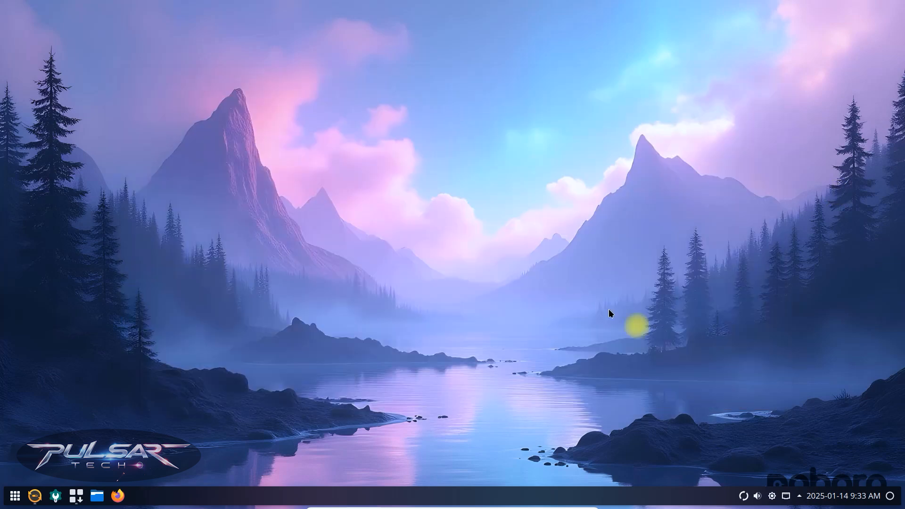
mouse_move(758, 495)
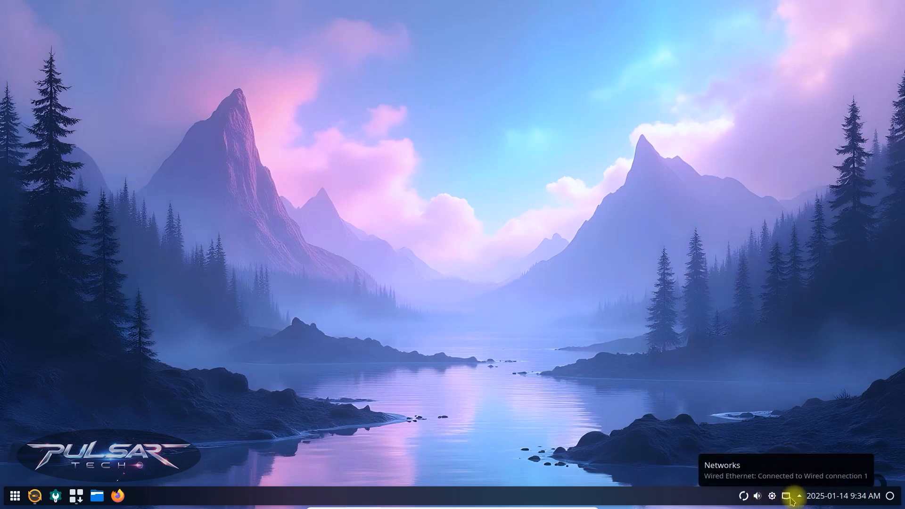
left_click(799, 496)
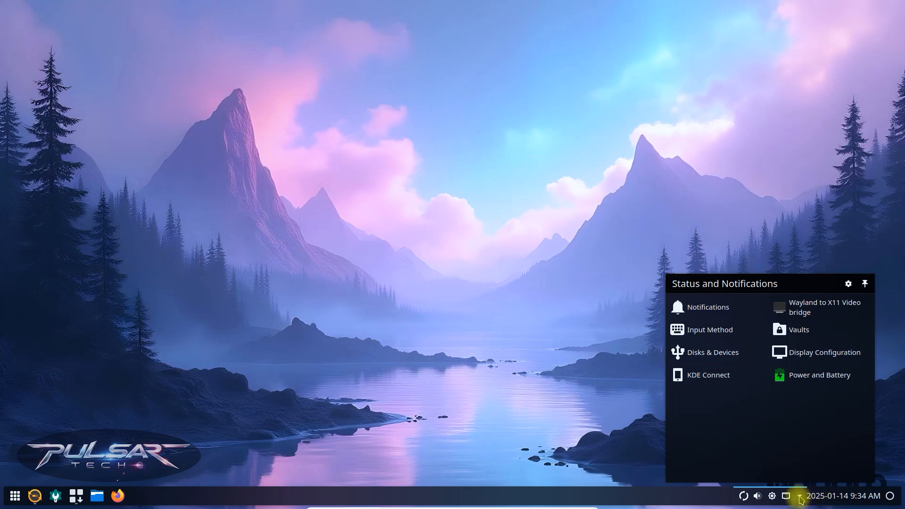
left_click(843, 495)
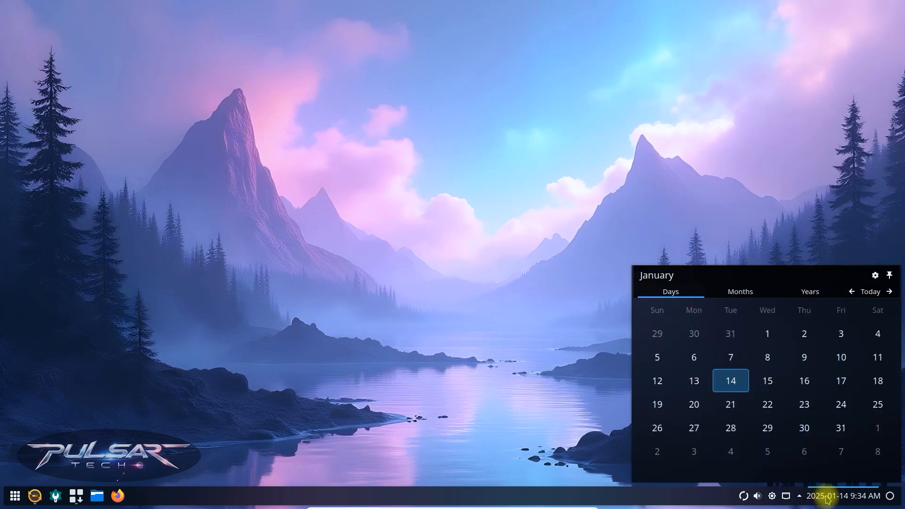
Browse the Location, Icons and About pages, then pick the nobara-41-3 wallpaper.
left_click(809, 291)
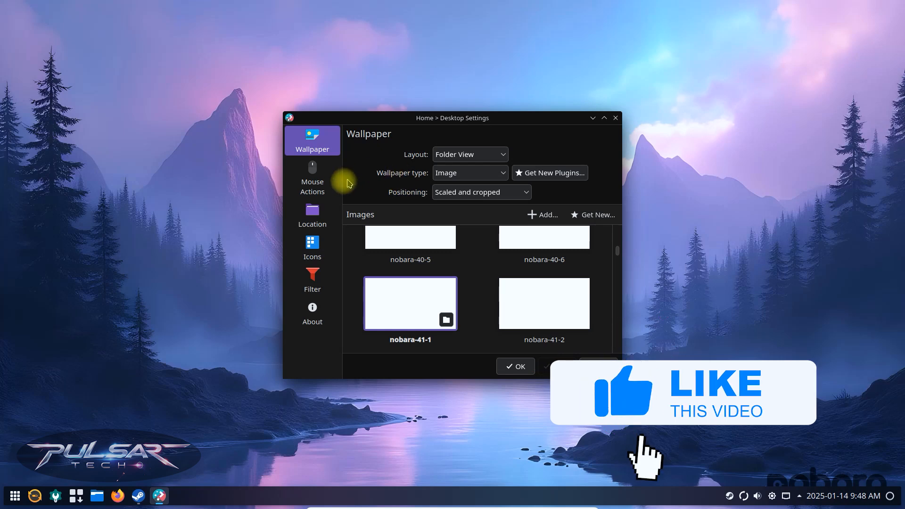
left_click(312, 215)
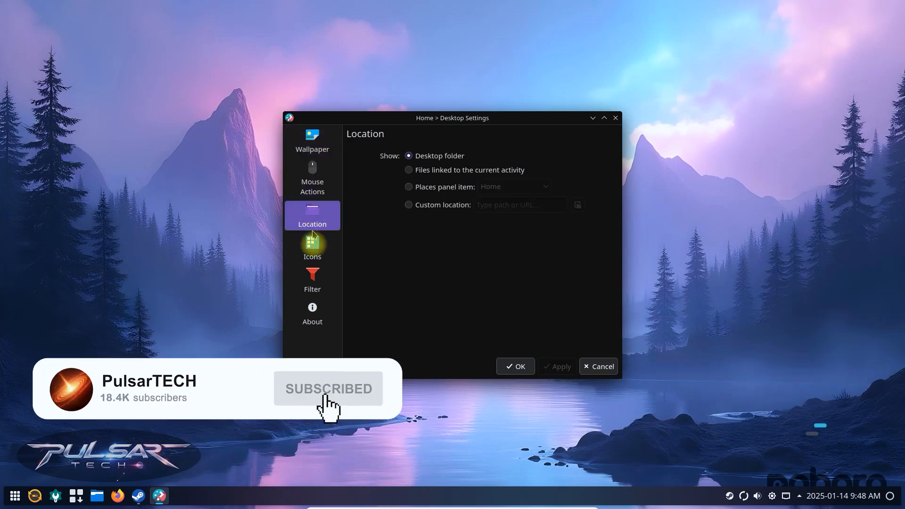
left_click(311, 247)
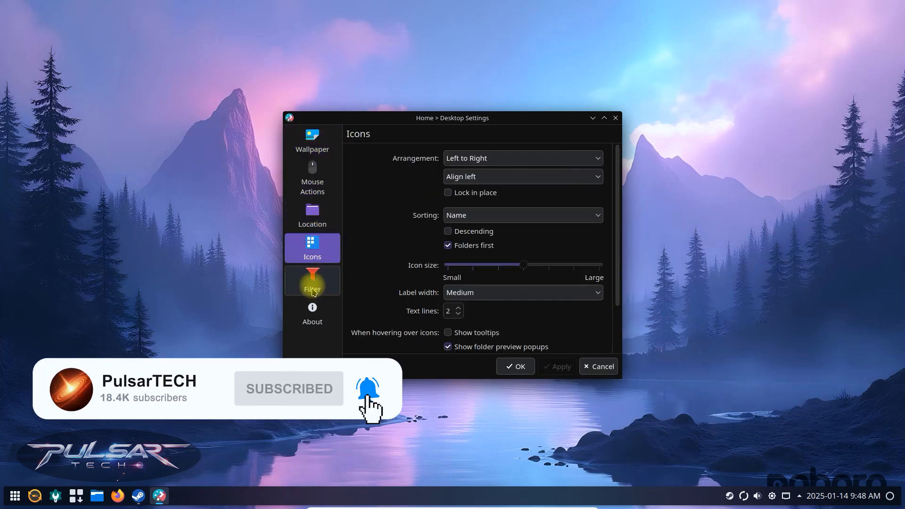
left_click(311, 314)
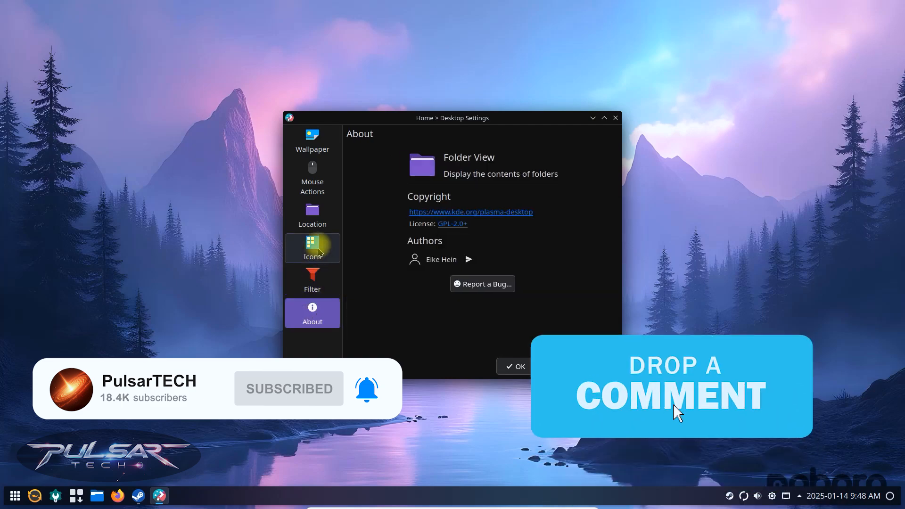
left_click(311, 140)
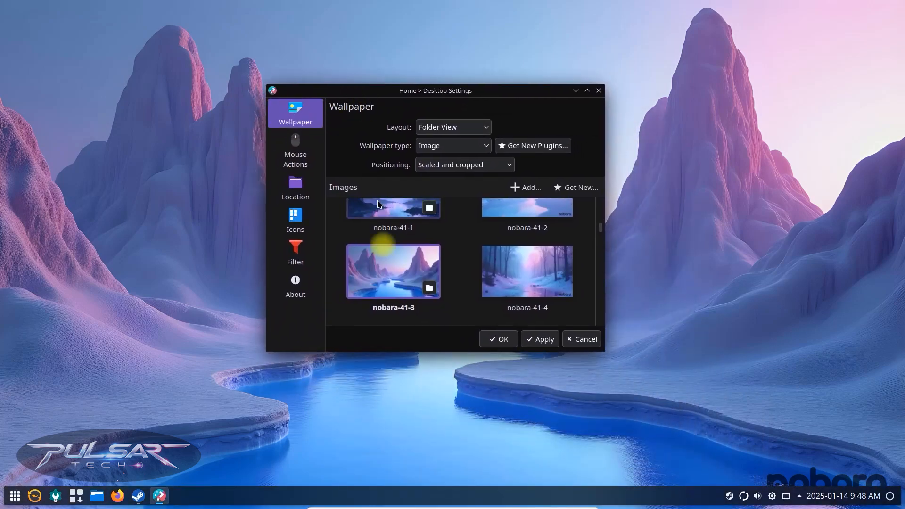
scroll("down", 3)
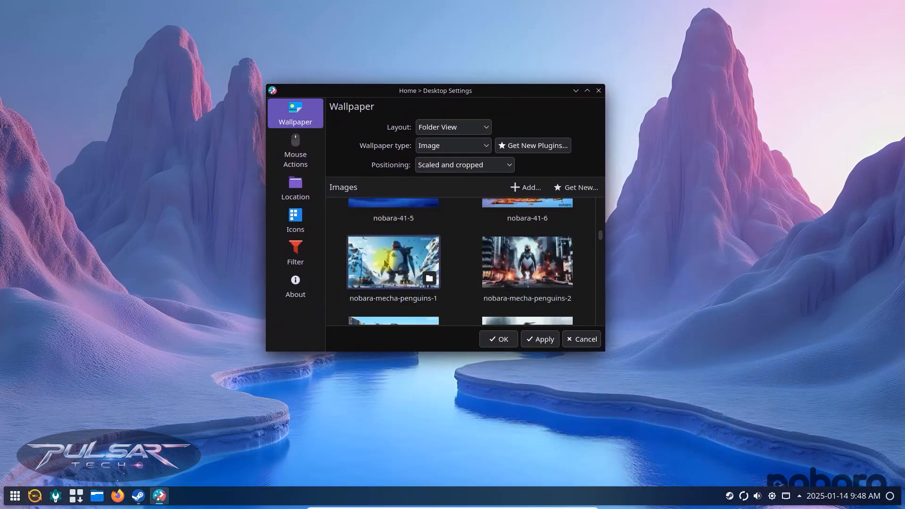